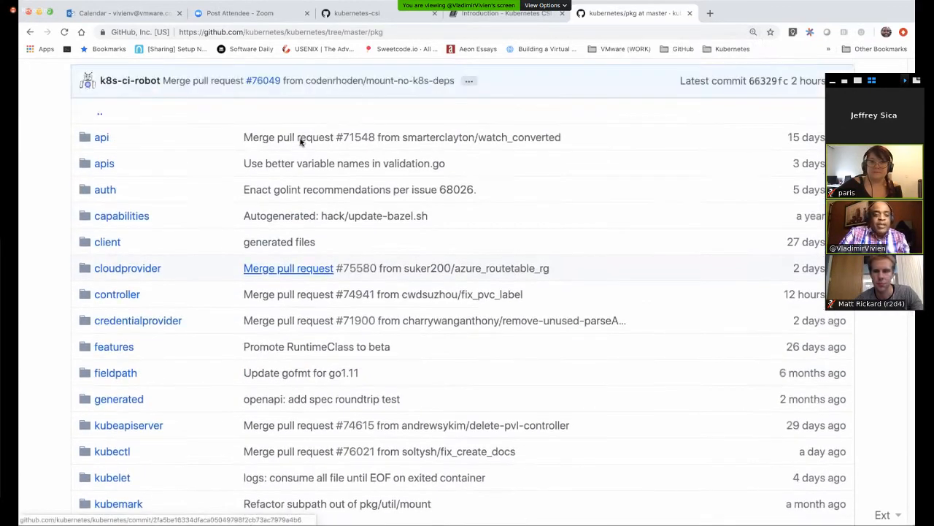
# - Locate the volume folder in the kubernetes pkg listing and open it
pyautogui.scroll(-3)
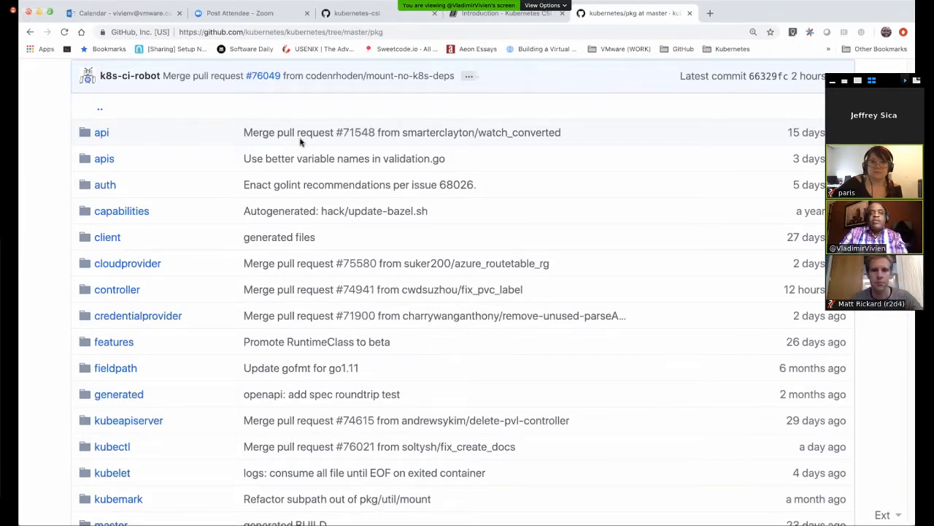
pyautogui.moveTo(533, 257)
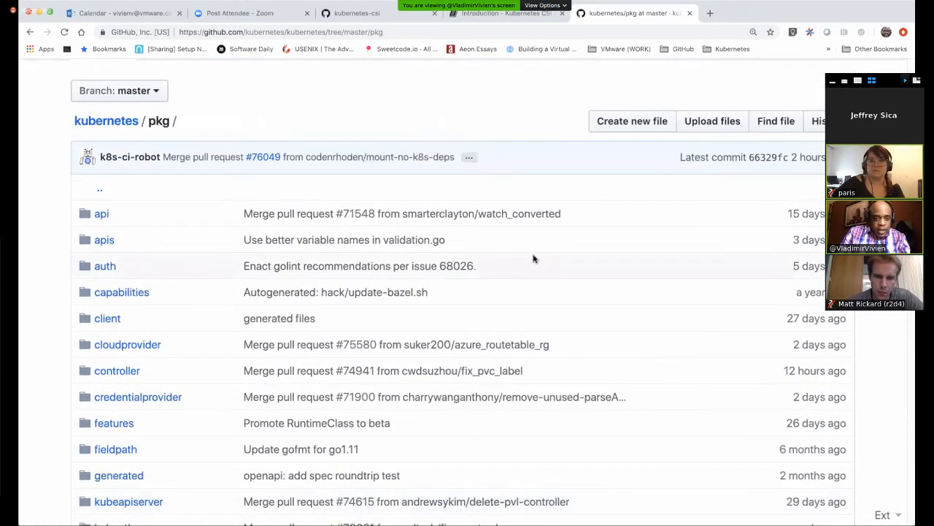
pyautogui.scroll(3)
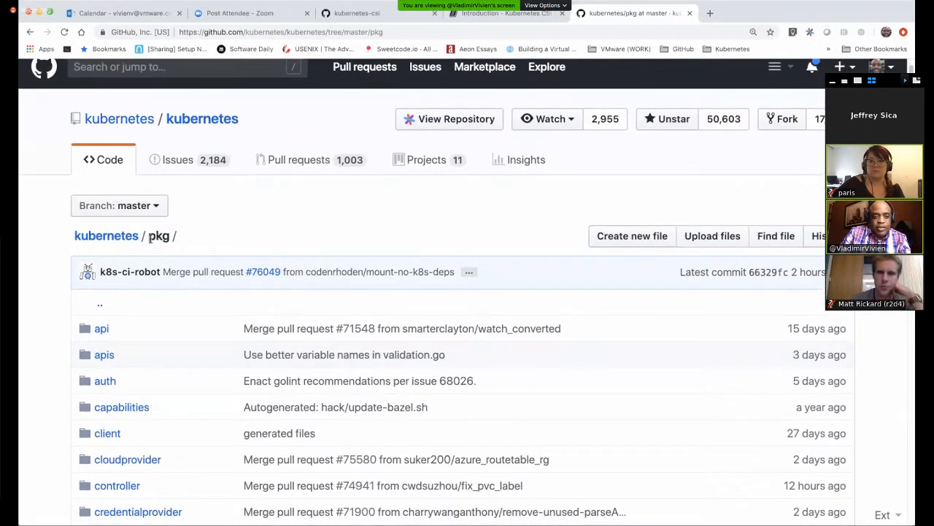
pyautogui.scroll(-3)
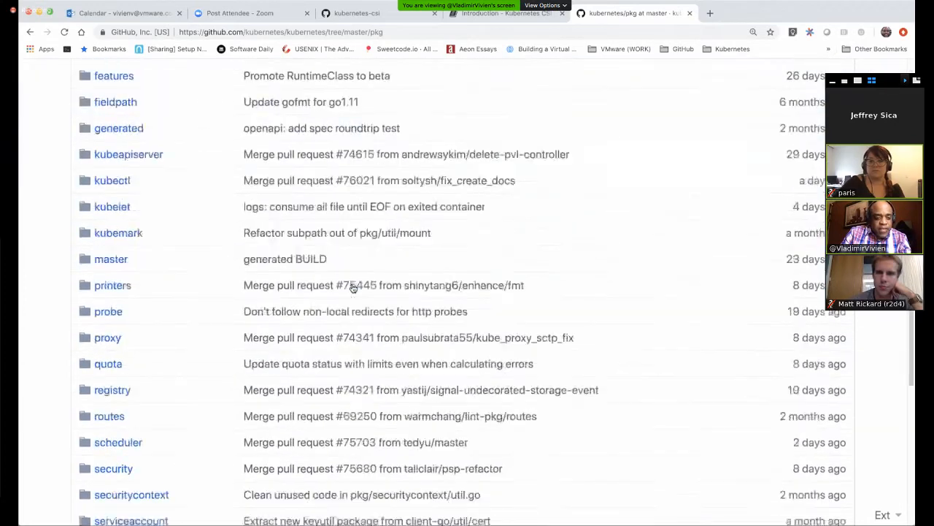
pyautogui.scroll(-3)
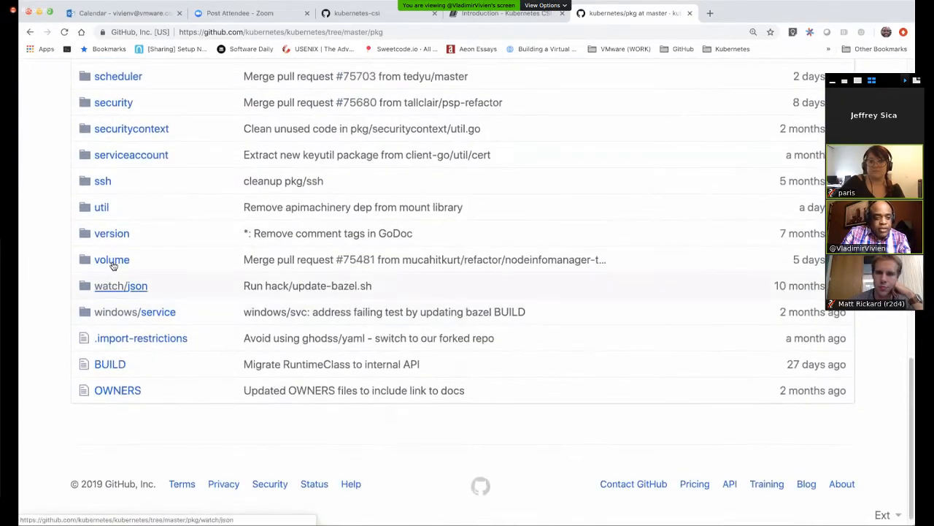
pyautogui.click(112, 259)
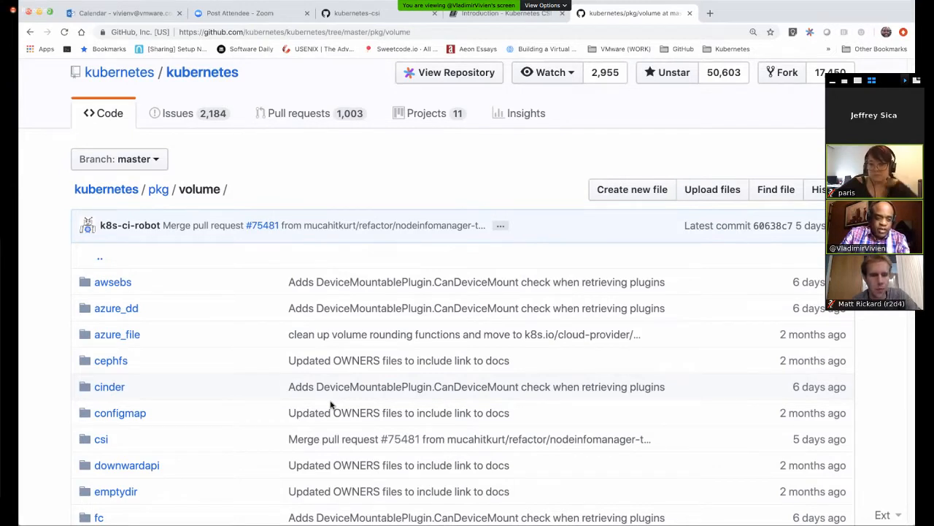
# - Browse the volume plugin subfolders from git_repo down to validation
pyautogui.scroll(-3)
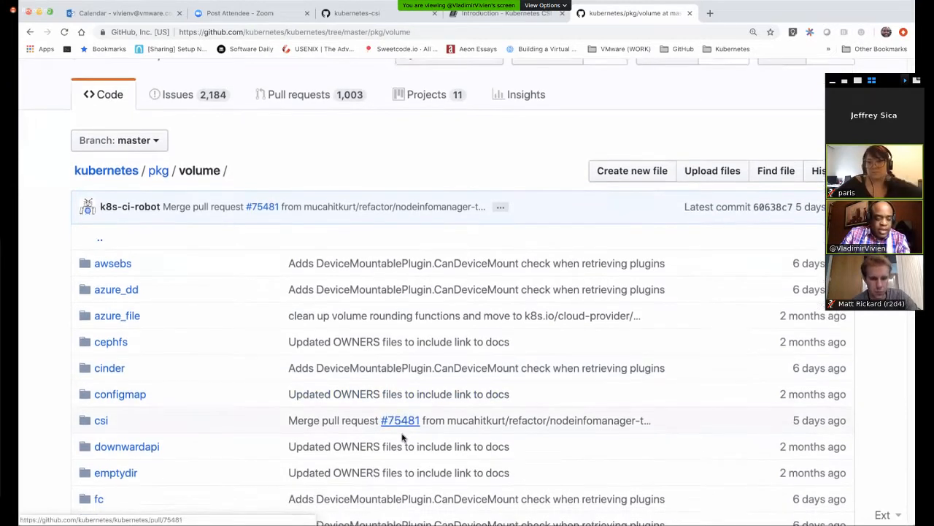
pyautogui.scroll(-3)
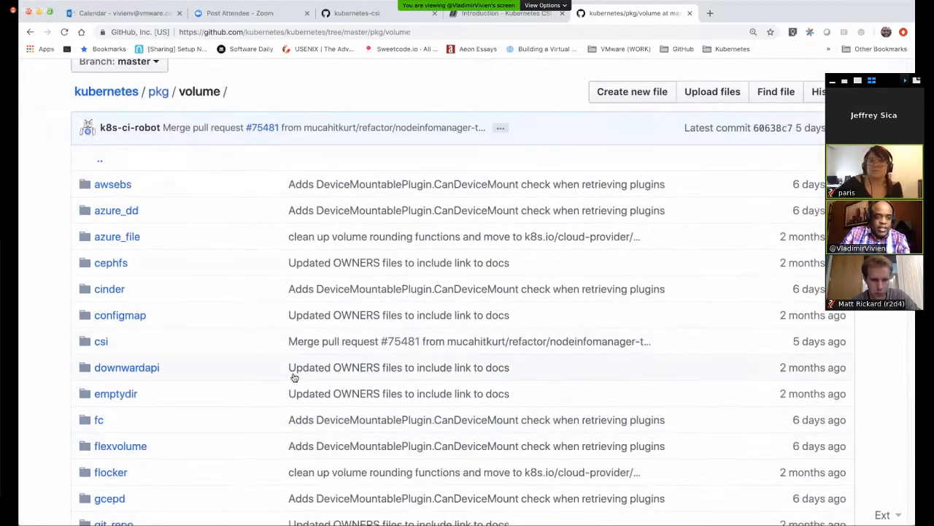
pyautogui.scroll(-3)
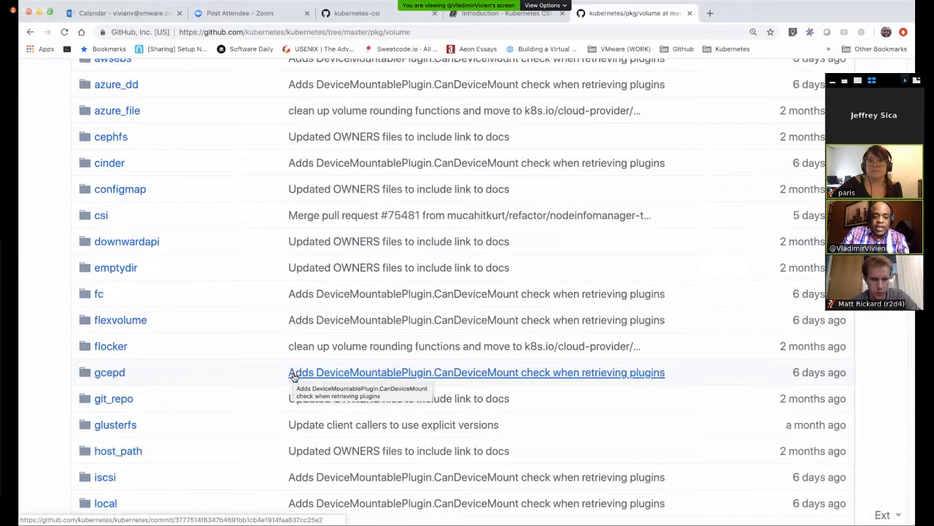
pyautogui.scroll(-3)
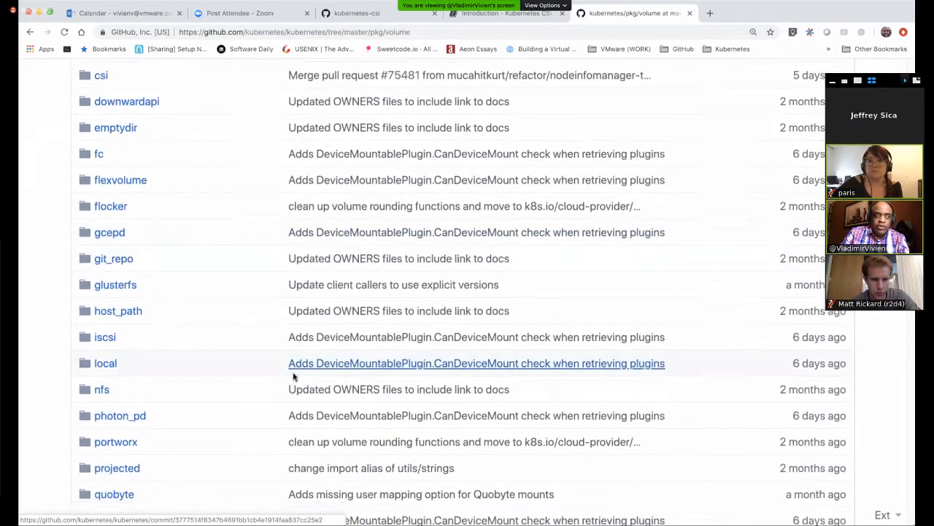
pyautogui.scroll(-3)
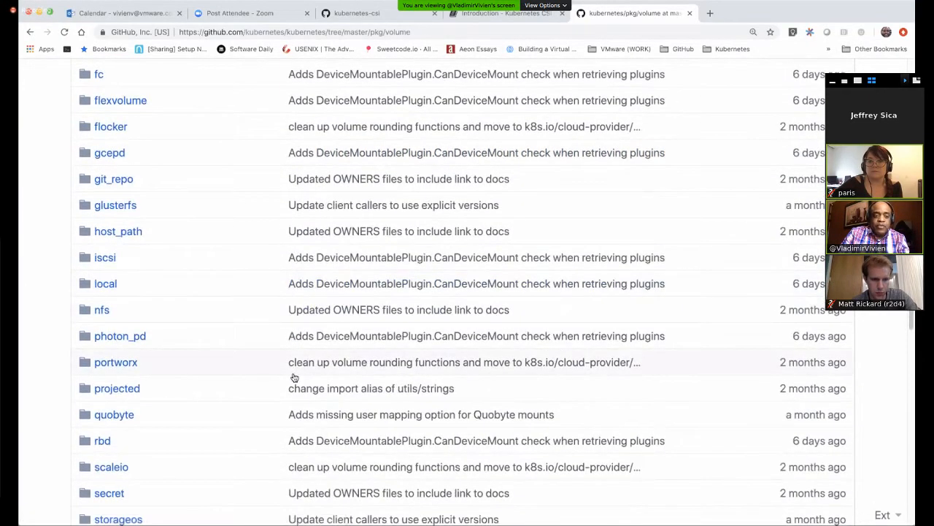
pyautogui.scroll(-3)
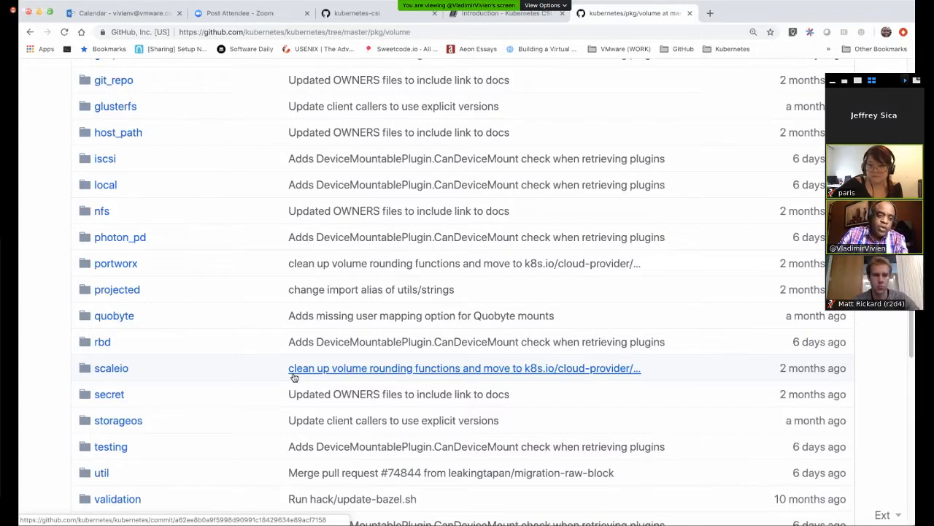
pyautogui.scroll(-3)
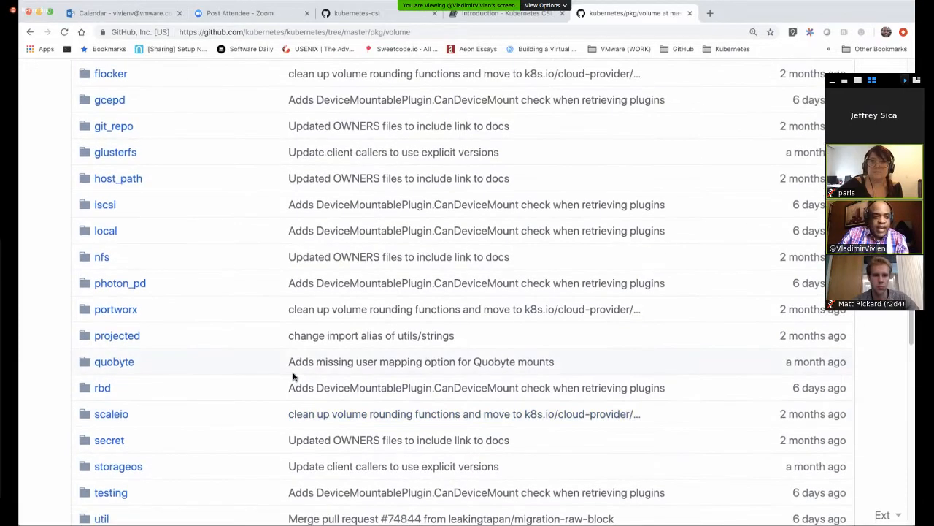
pyautogui.scroll(3)
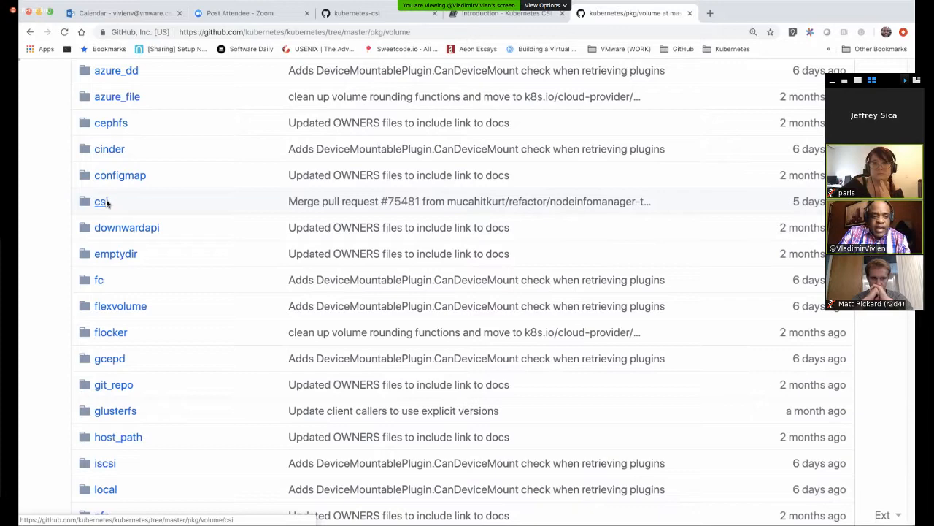
# - Open pkg/volume/csi to list csiv0, fake, nodeinfomanager and the csi_*.go files
pyautogui.click(100, 200)
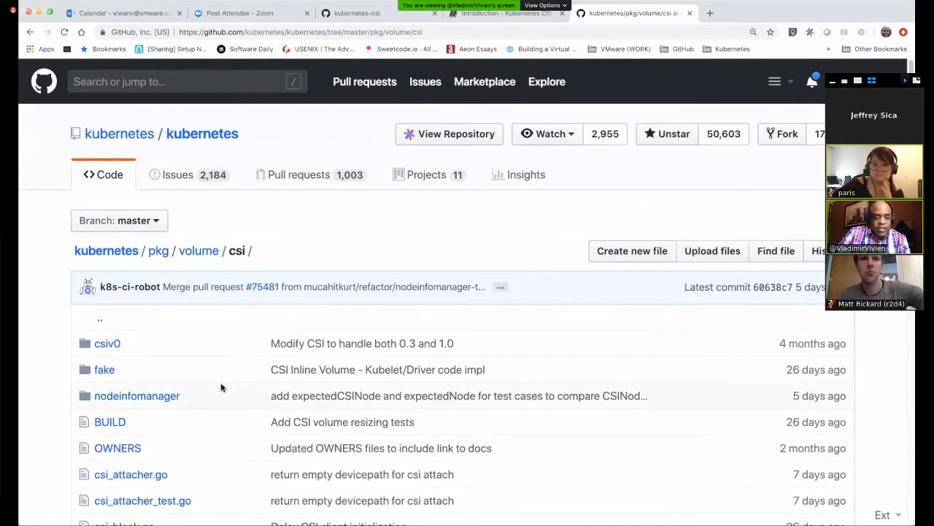
pyautogui.scroll(-3)
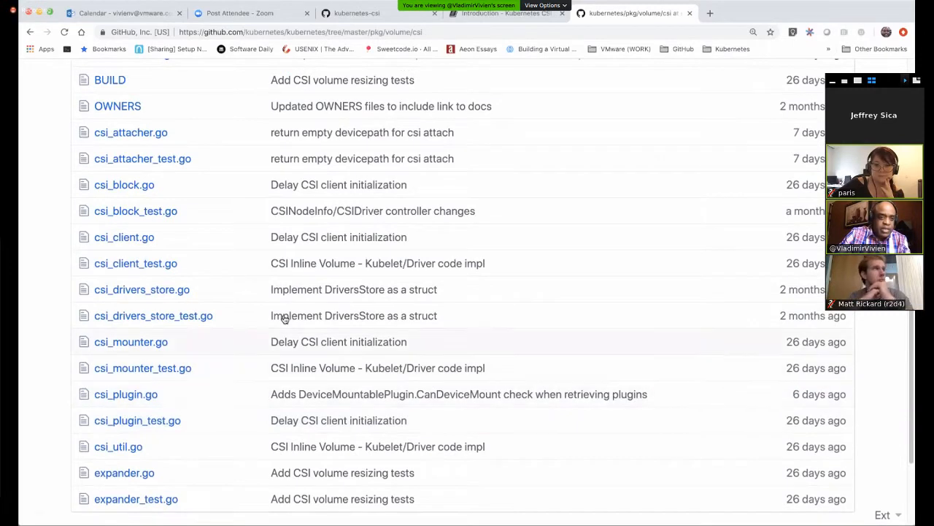
pyautogui.moveTo(353, 315)
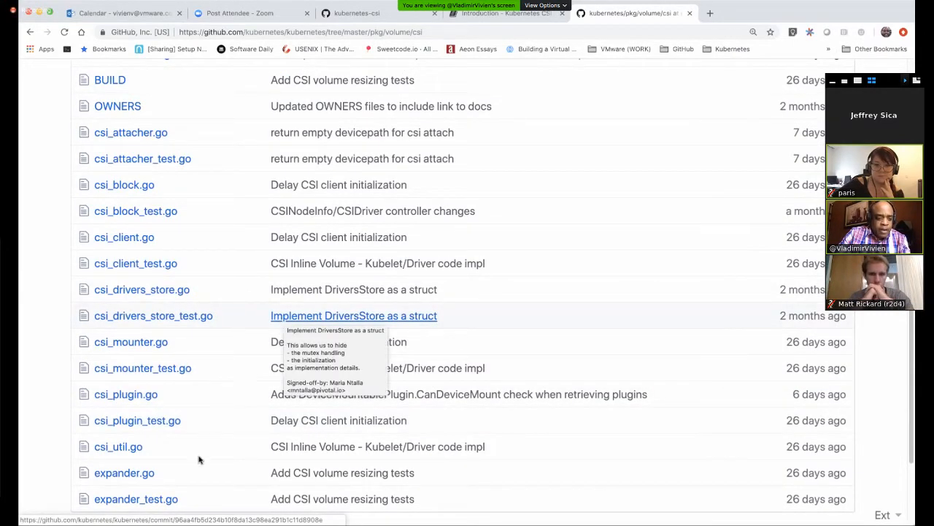
pyautogui.moveTo(253, 259)
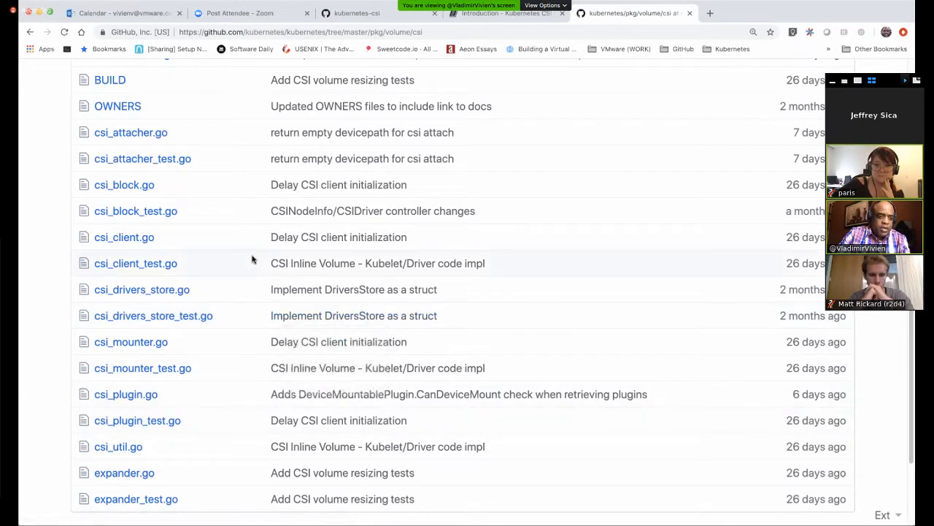
pyautogui.moveTo(276, 225)
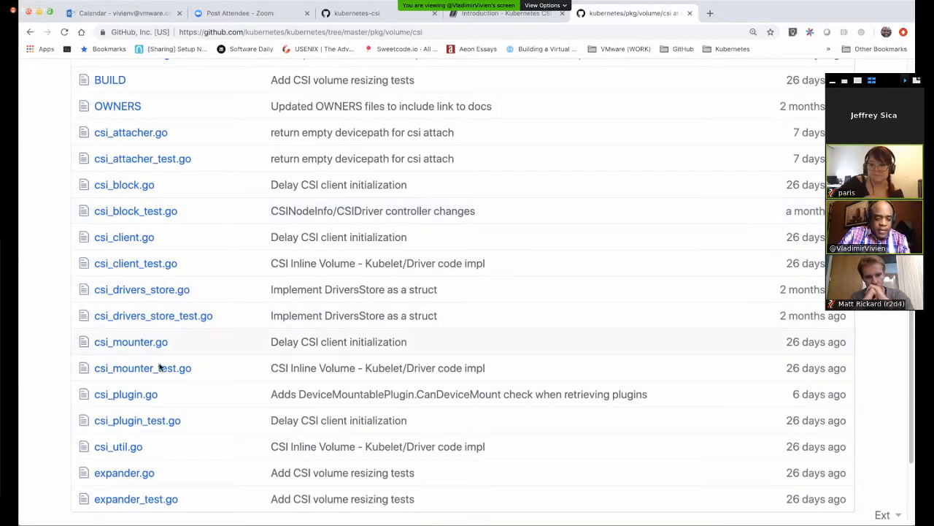
pyautogui.moveTo(125, 394)
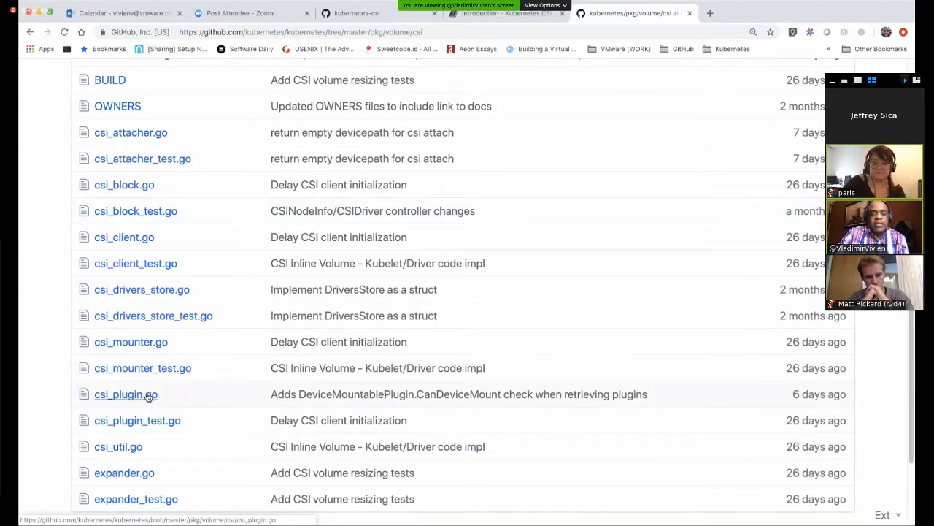
pyautogui.moveTo(125, 394)
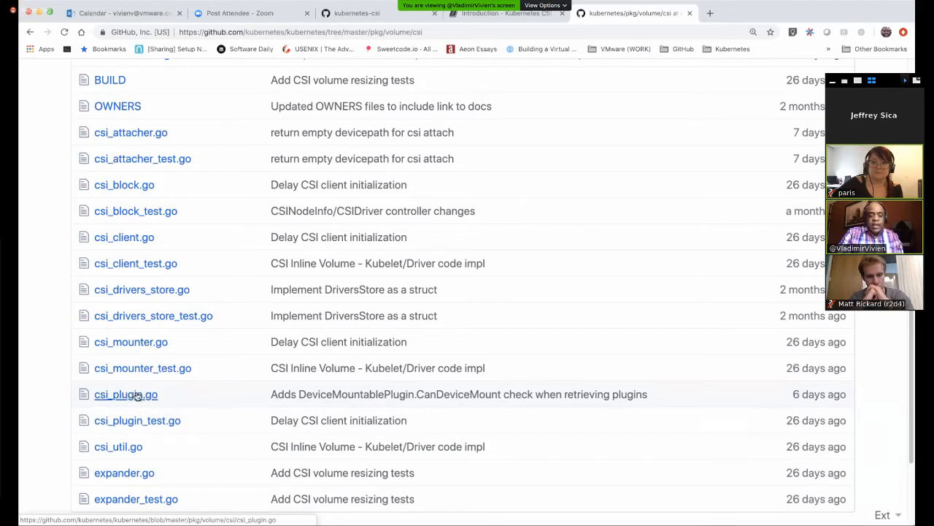
pyautogui.moveTo(125, 394)
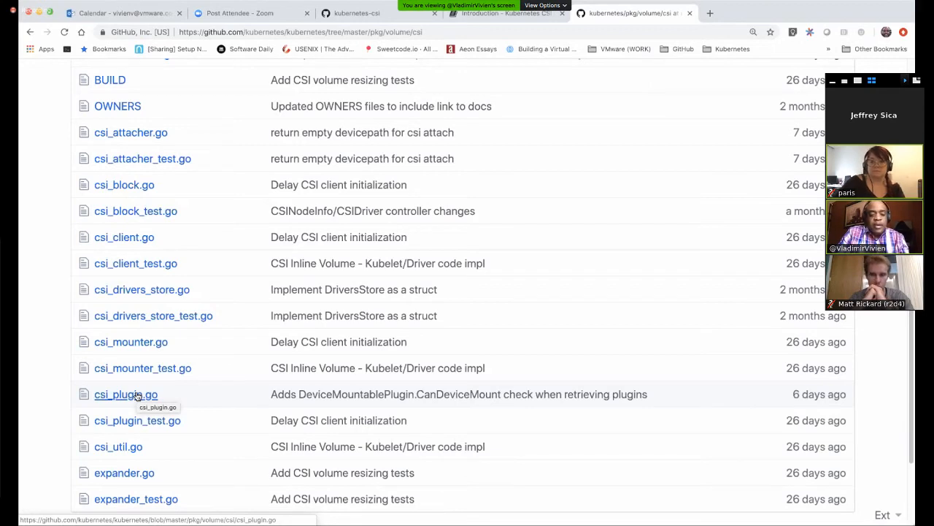
pyautogui.moveTo(136, 389)
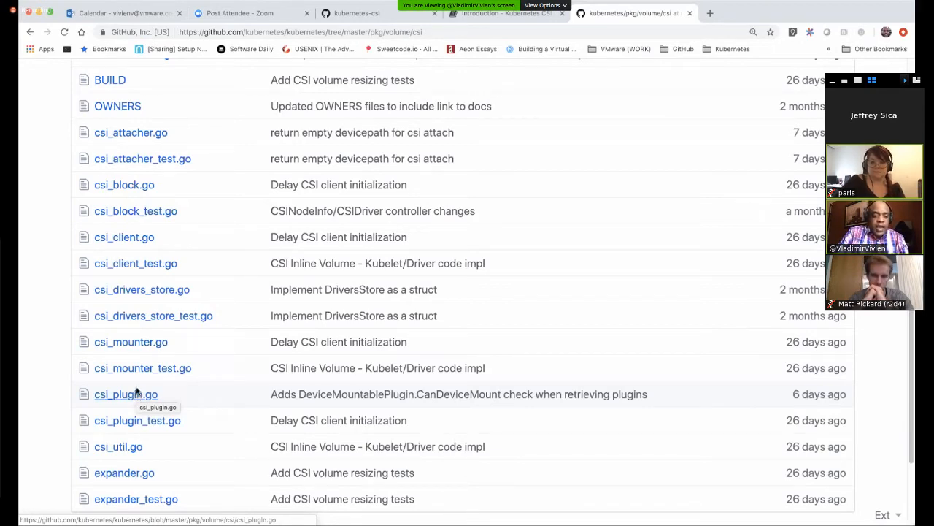
pyautogui.moveTo(131, 342)
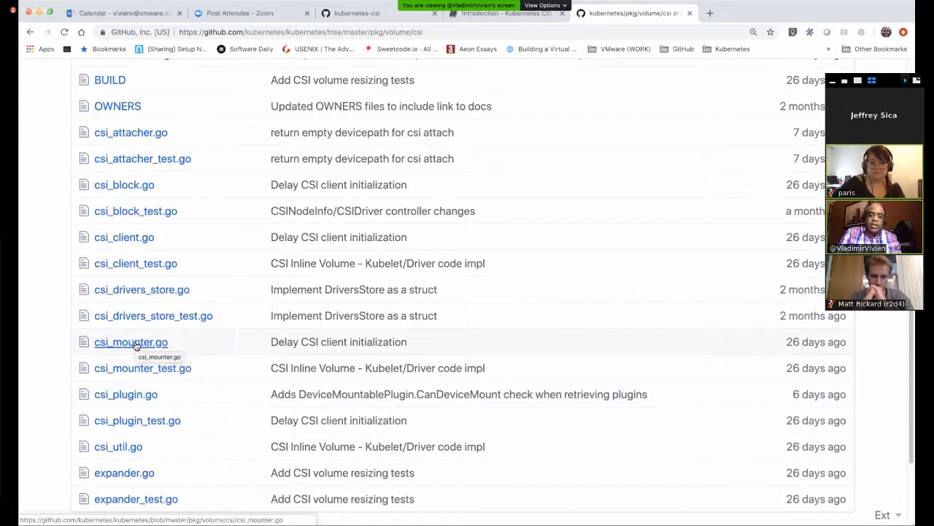
pyautogui.moveTo(134, 141)
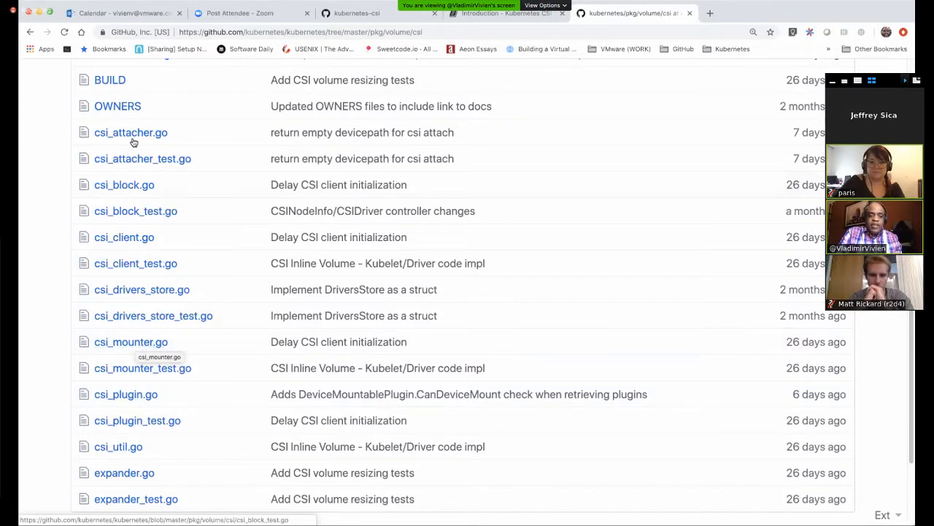
pyautogui.moveTo(131, 132)
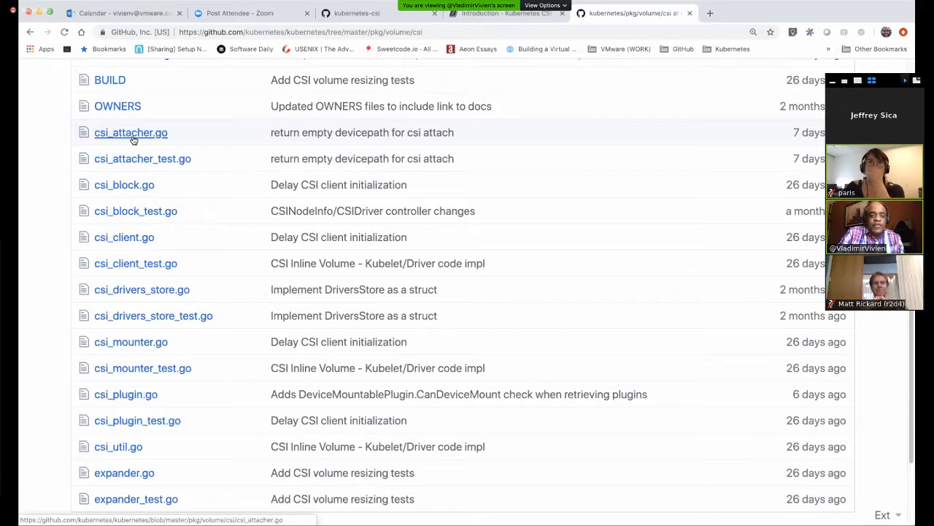
pyautogui.moveTo(244, 289)
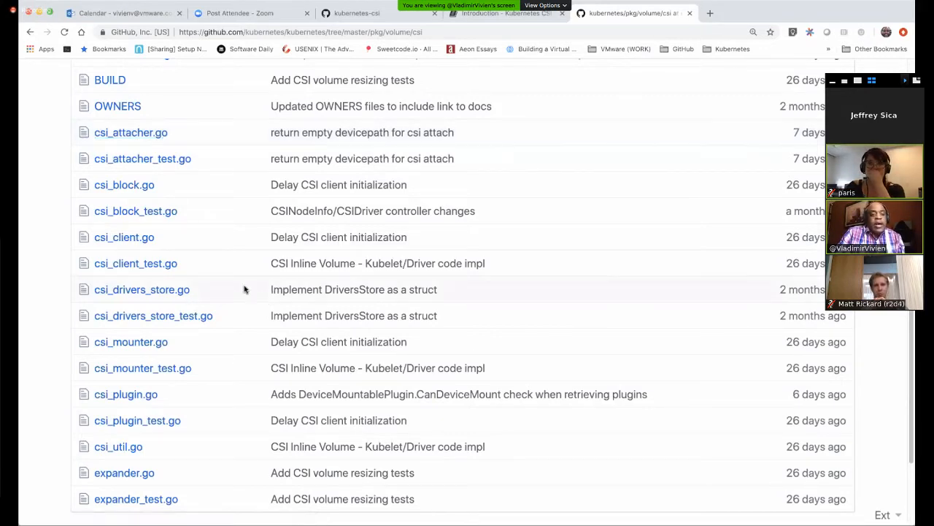
pyautogui.moveTo(438, 186)
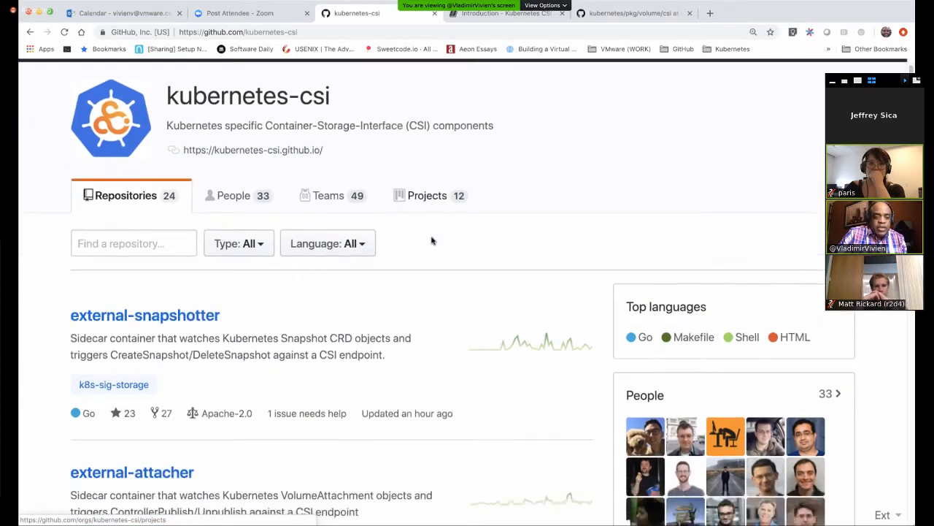
# - Scroll the kubernetes-csi repository list from external-snapshotter down to csi-test and cluster-driver-registrar
pyautogui.scroll(-3)
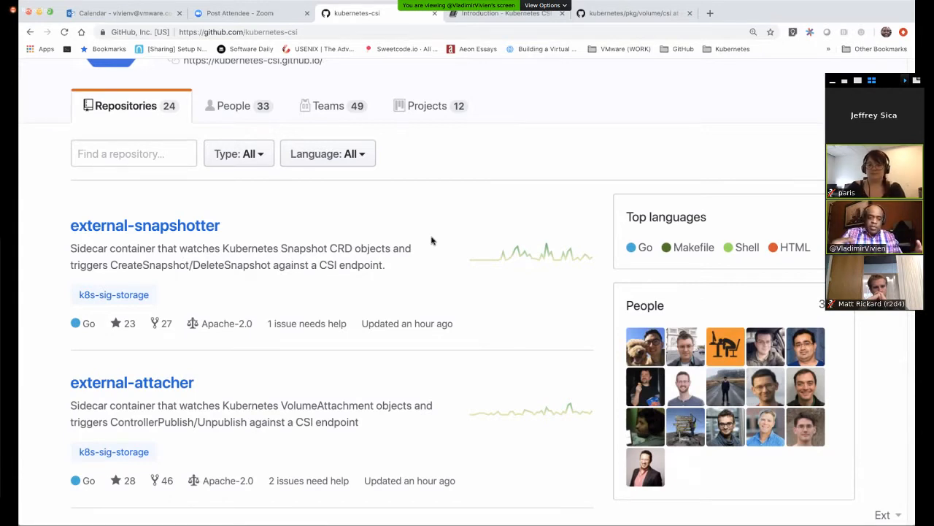
pyautogui.moveTo(438, 296)
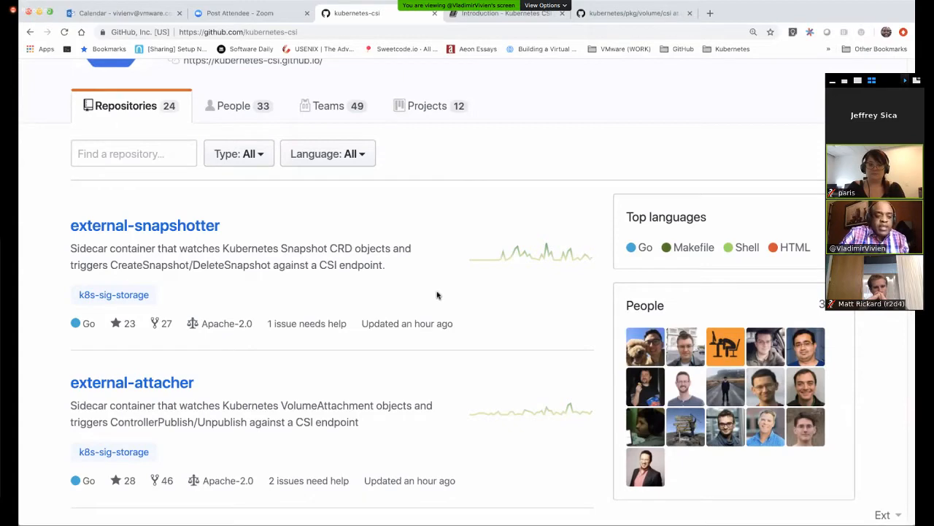
pyautogui.moveTo(369, 320)
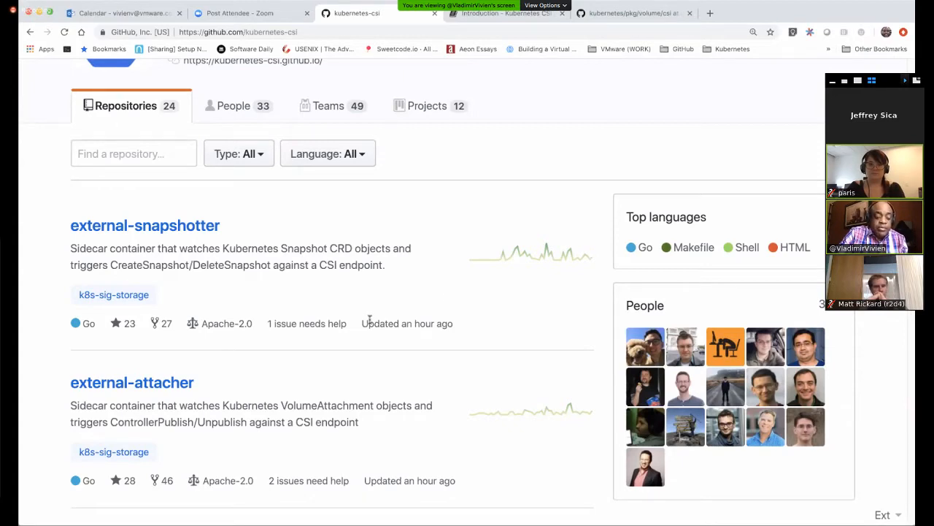
pyautogui.scroll(-3)
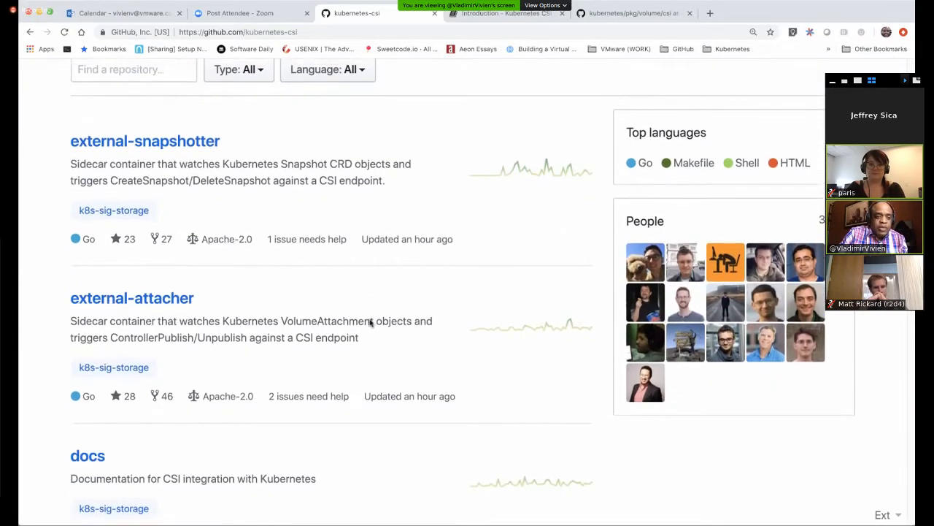
pyautogui.scroll(-3)
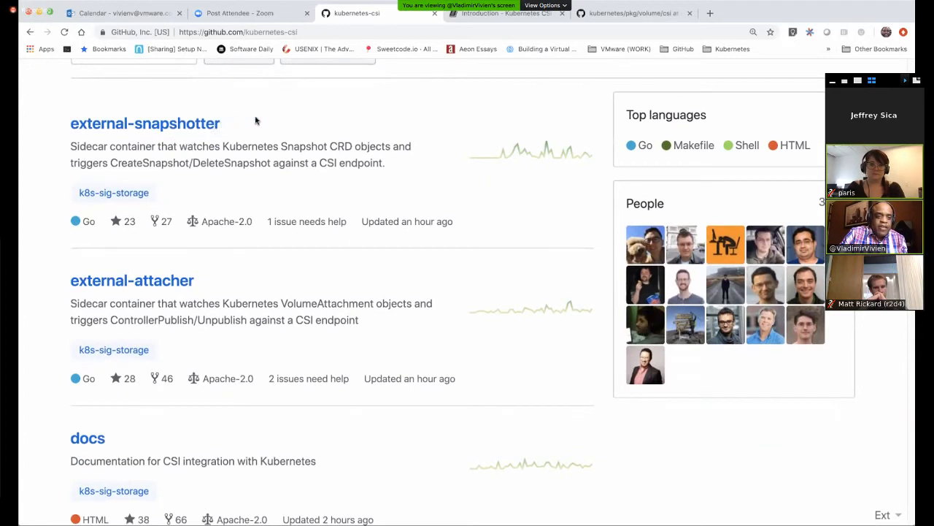
pyautogui.moveTo(199, 142)
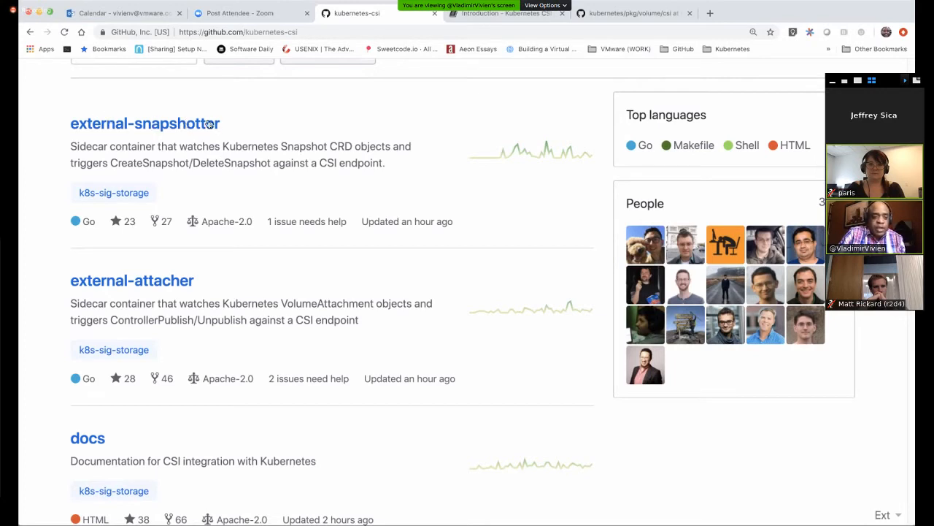
pyautogui.moveTo(220, 143)
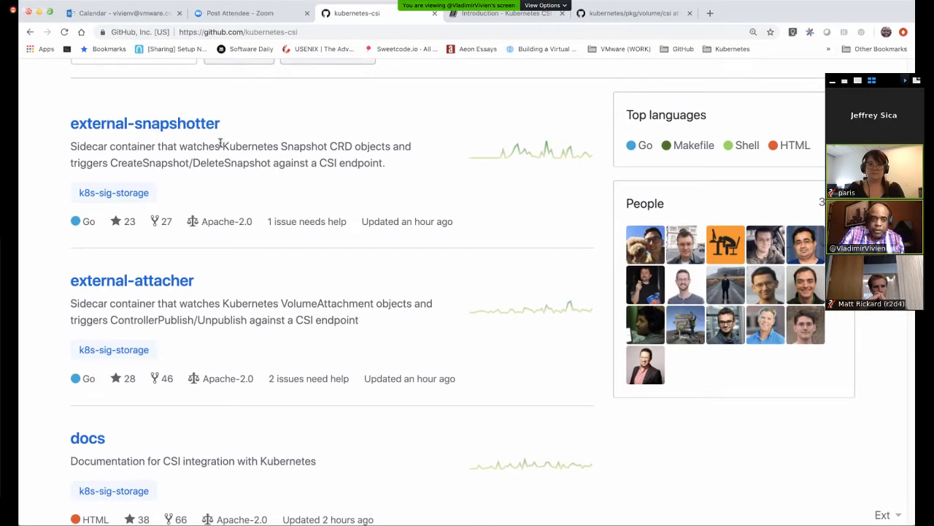
pyautogui.moveTo(145, 122)
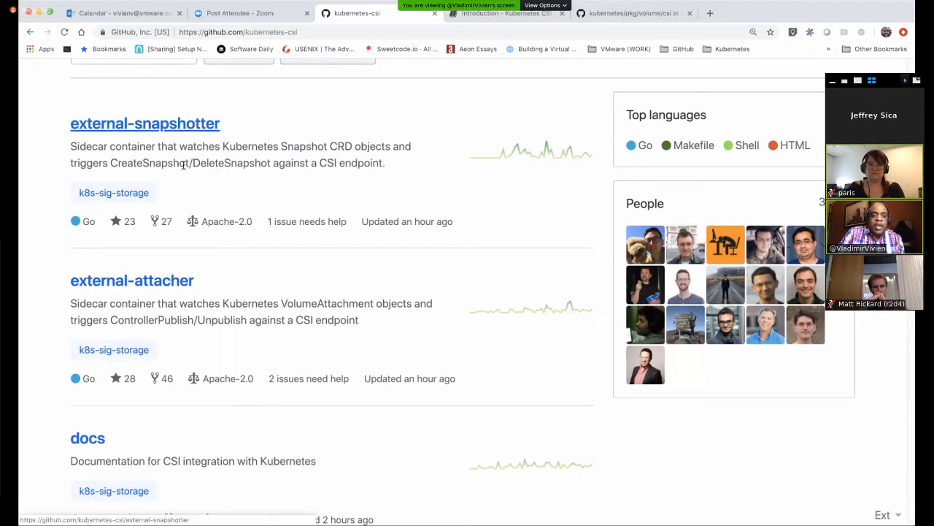
pyautogui.moveTo(173, 132)
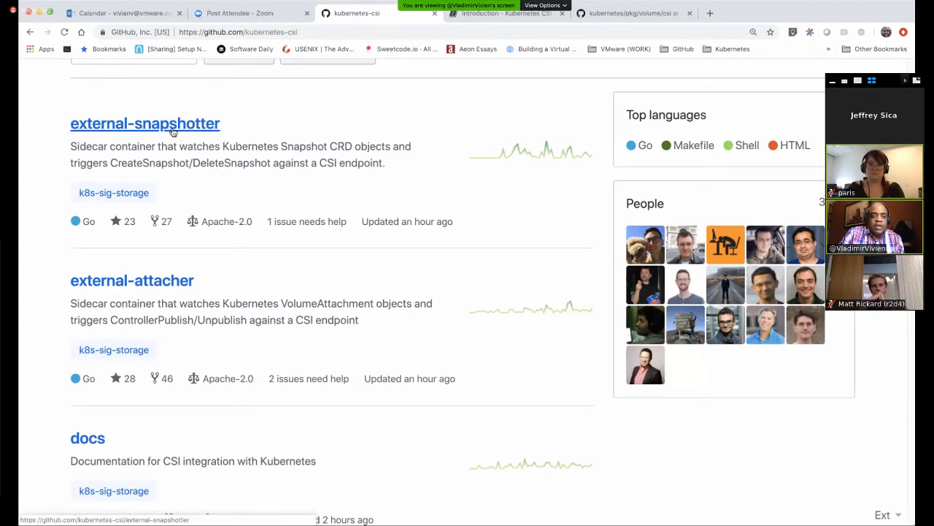
pyautogui.scroll(-3)
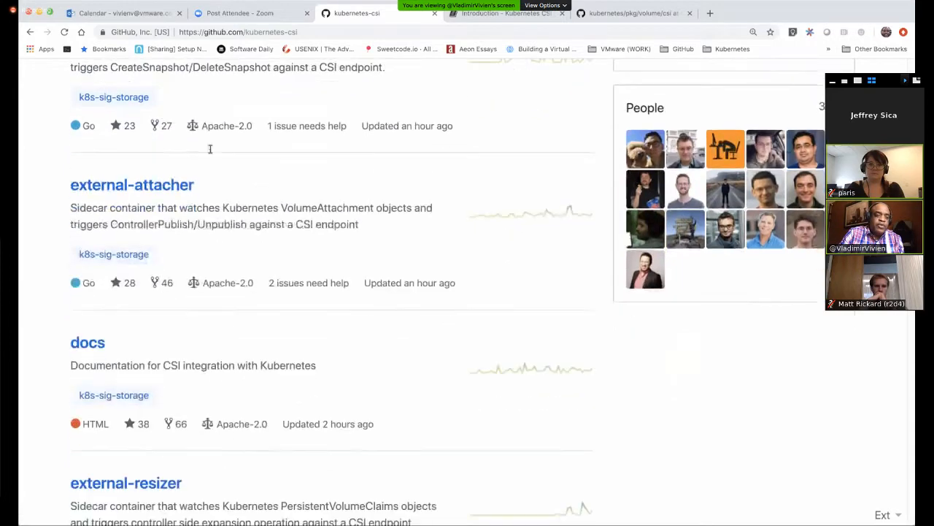
pyautogui.moveTo(191, 185)
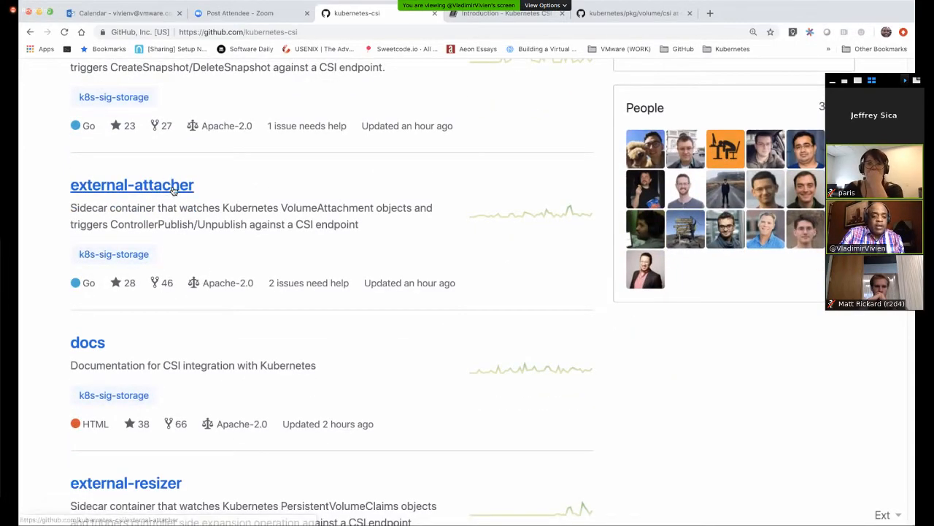
pyautogui.scroll(-3)
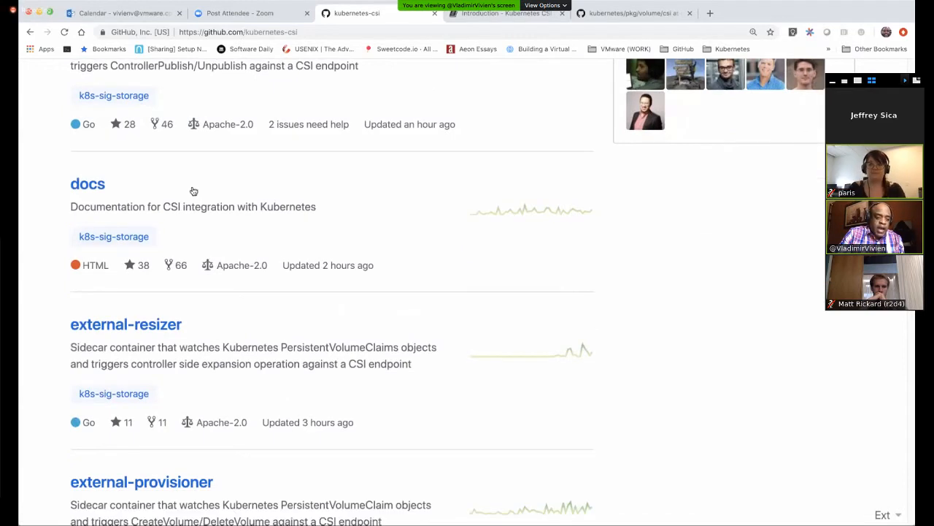
pyautogui.scroll(-3)
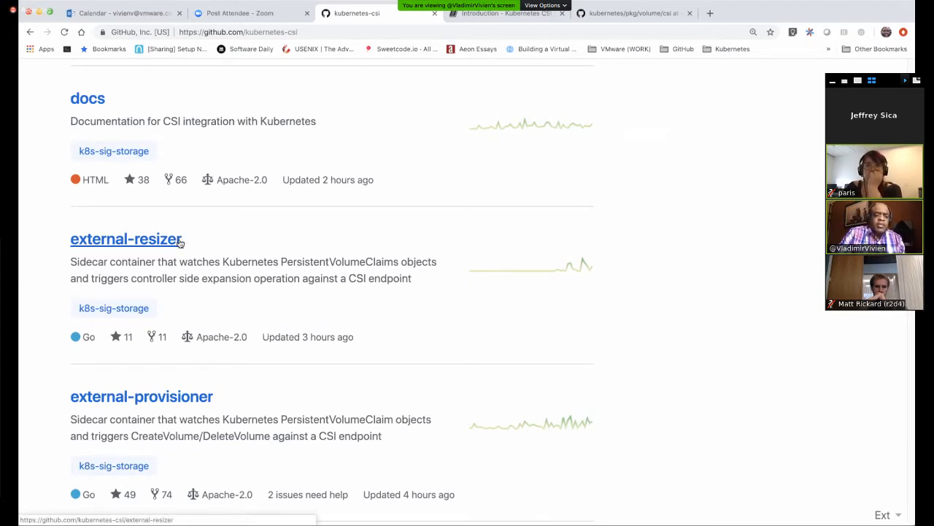
pyautogui.moveTo(378, 355)
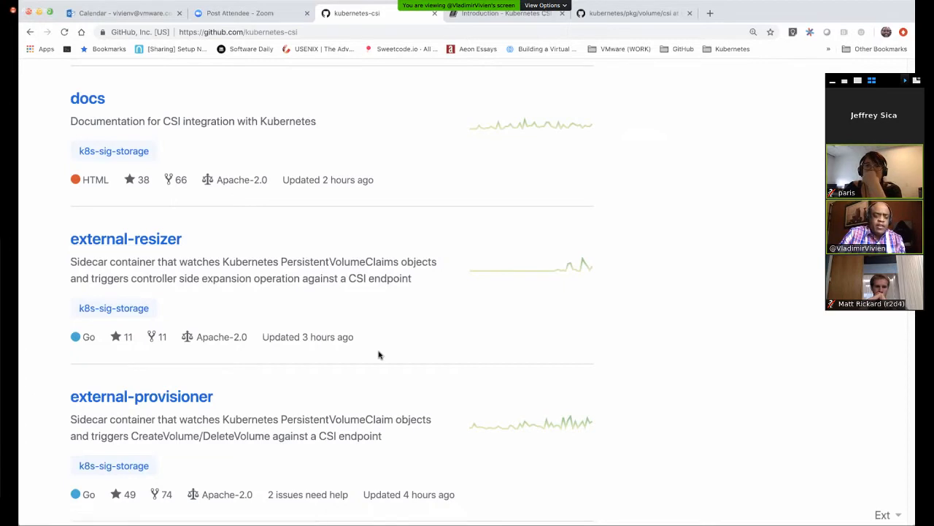
pyautogui.scroll(-3)
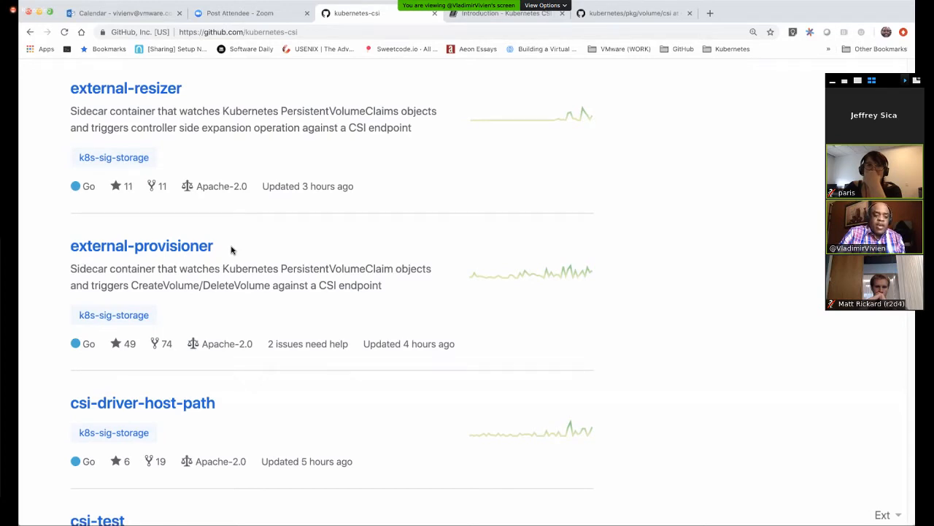
pyautogui.scroll(-3)
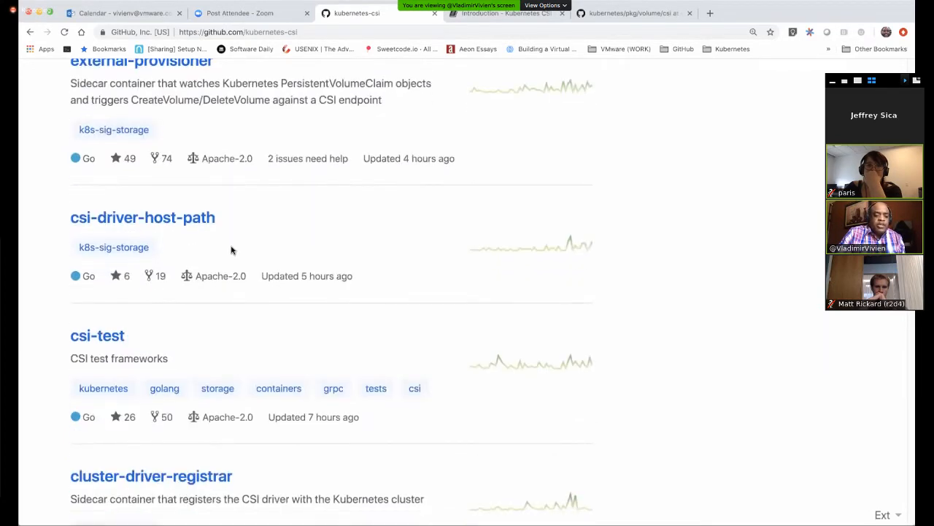
pyautogui.scroll(-3)
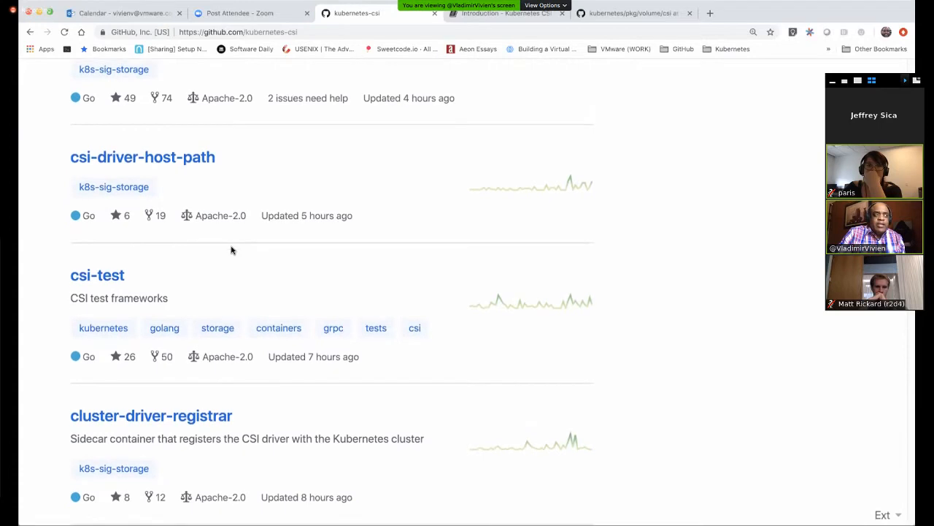
pyautogui.scroll(-3)
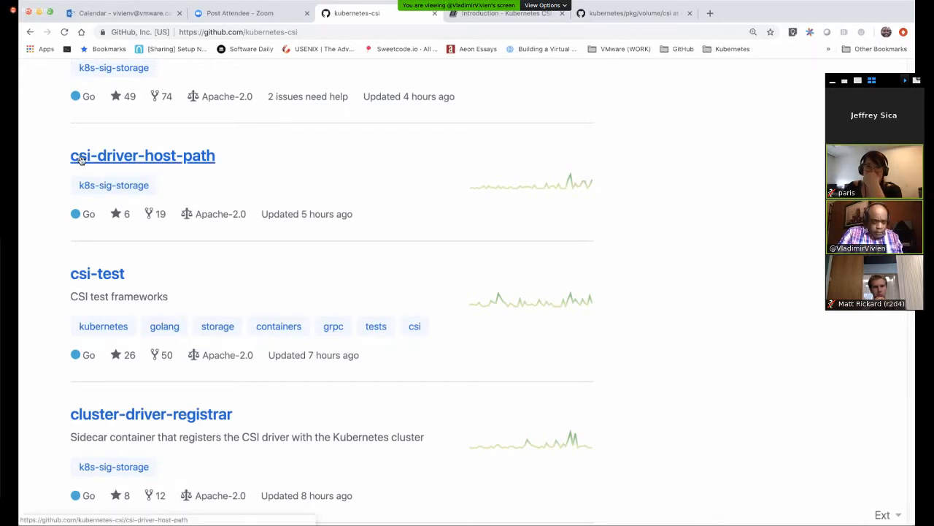
pyautogui.moveTo(257, 161)
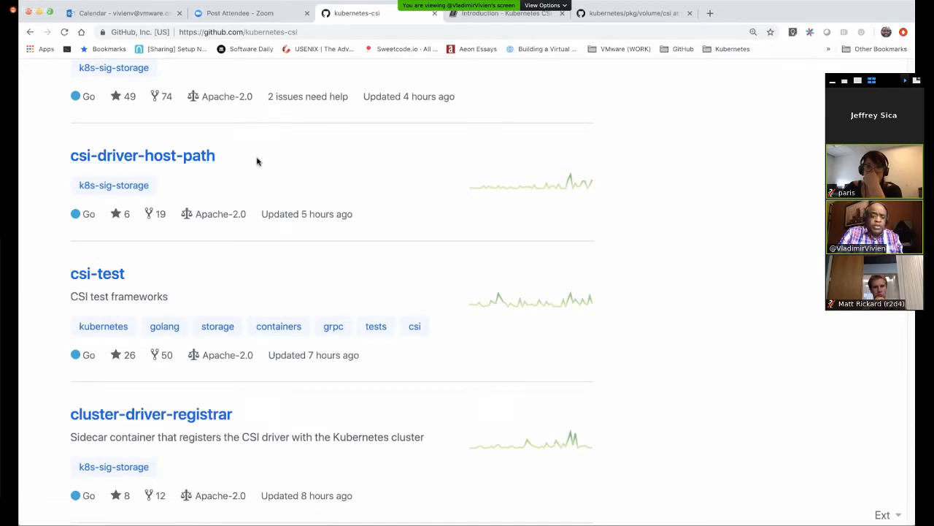
pyautogui.moveTo(65, 158)
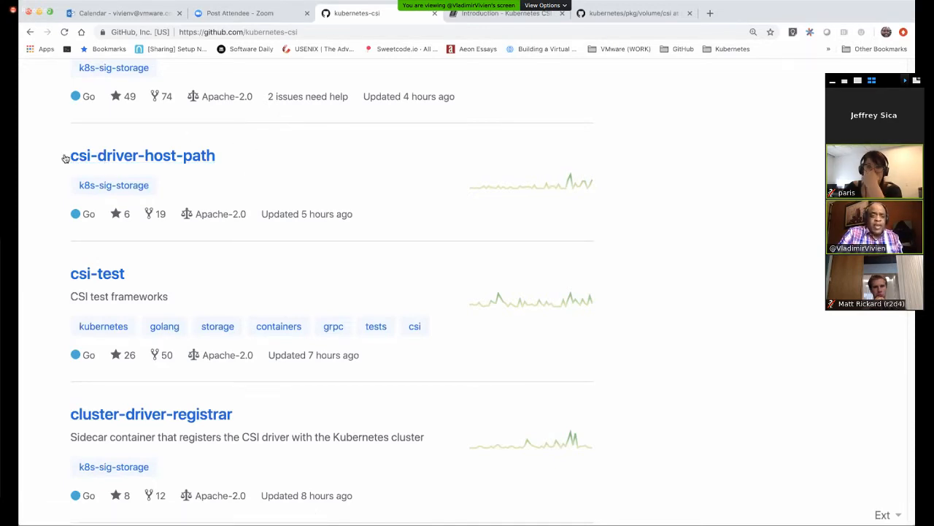
pyautogui.moveTo(216, 164)
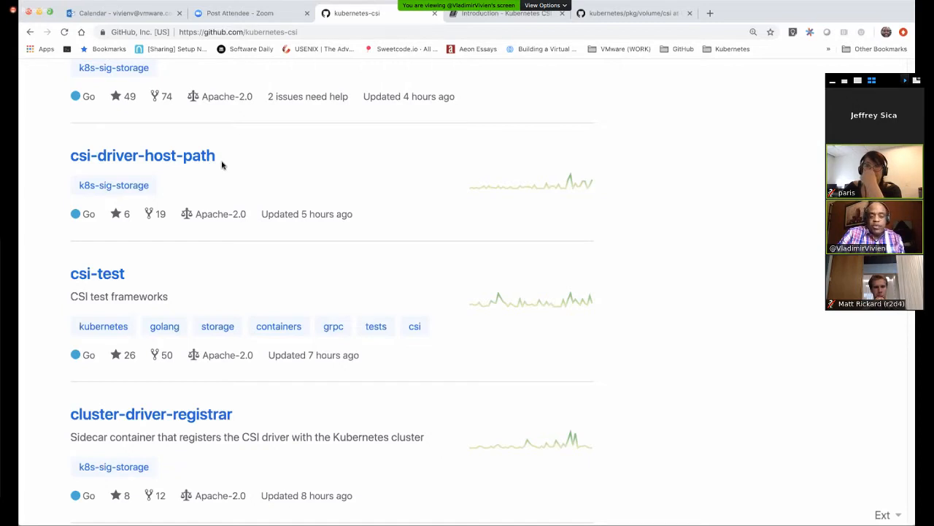
pyautogui.moveTo(216, 164)
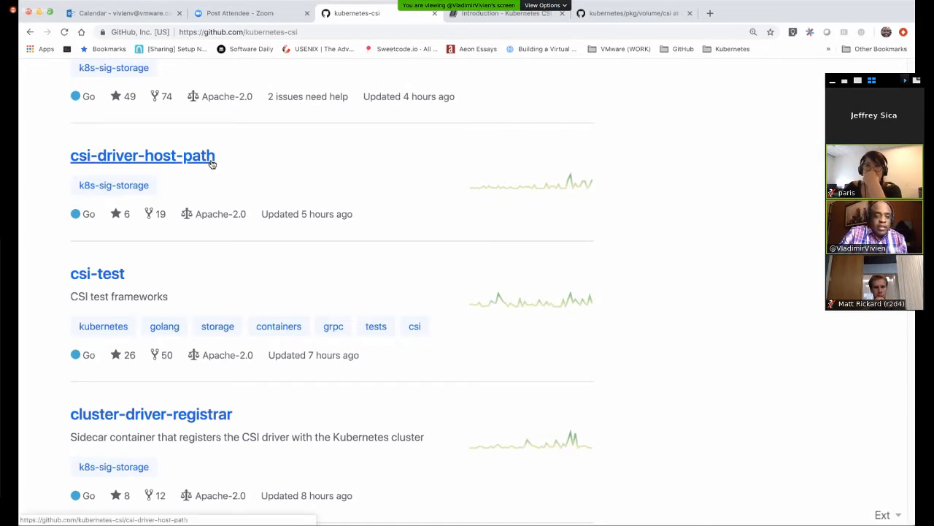
pyautogui.scroll(-3)
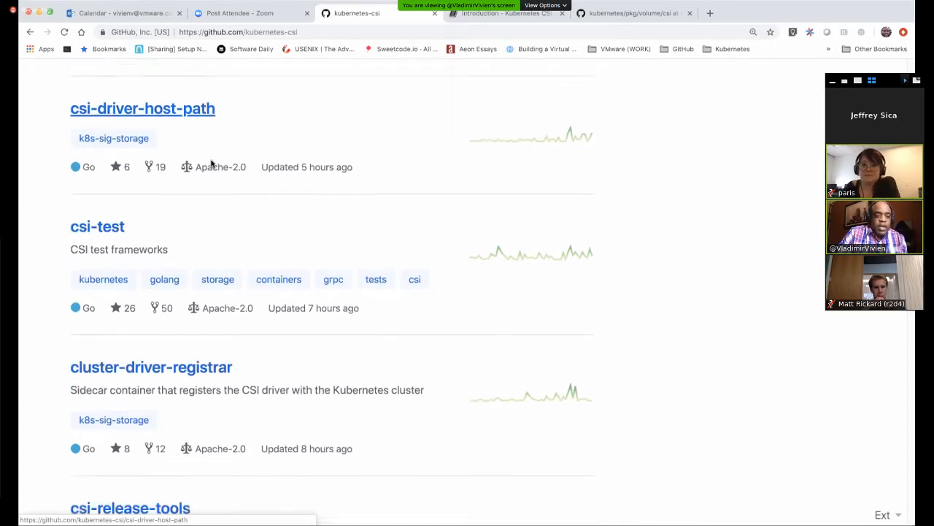
pyautogui.scroll(-3)
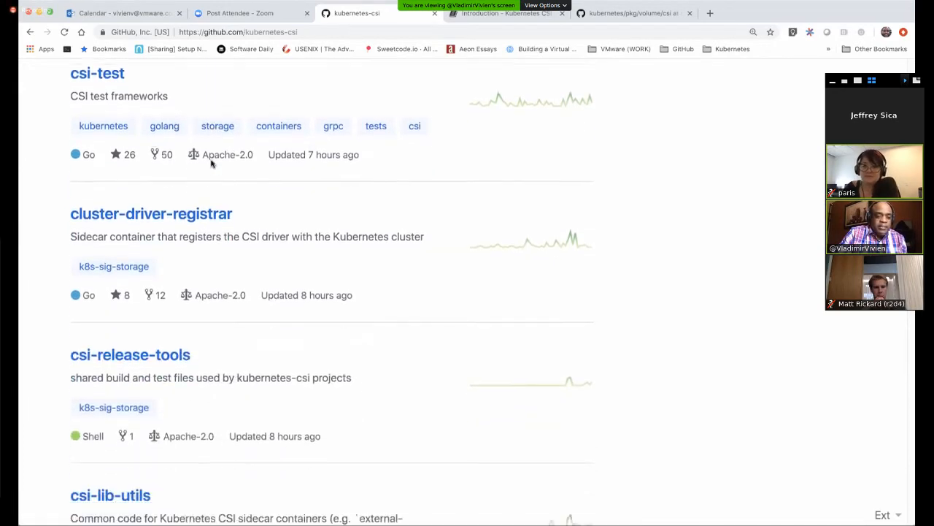
pyautogui.scroll(-3)
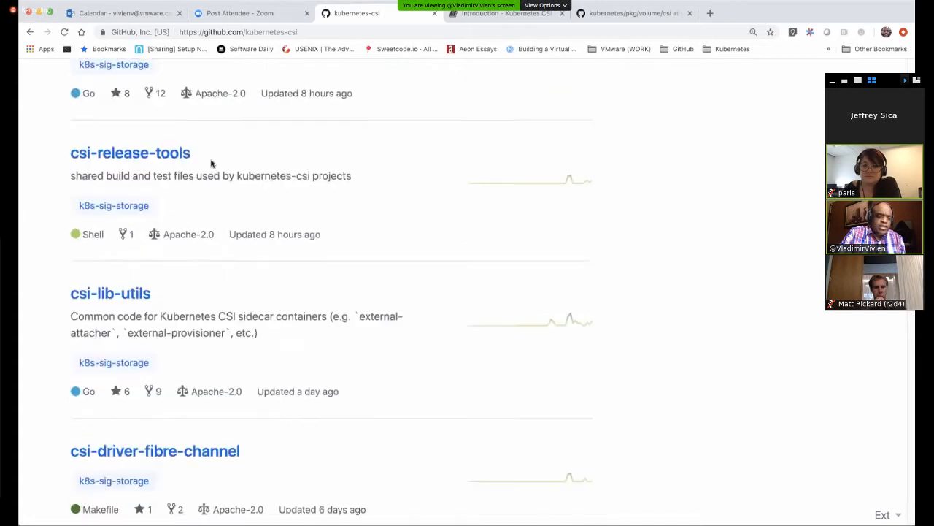
pyautogui.scroll(-3)
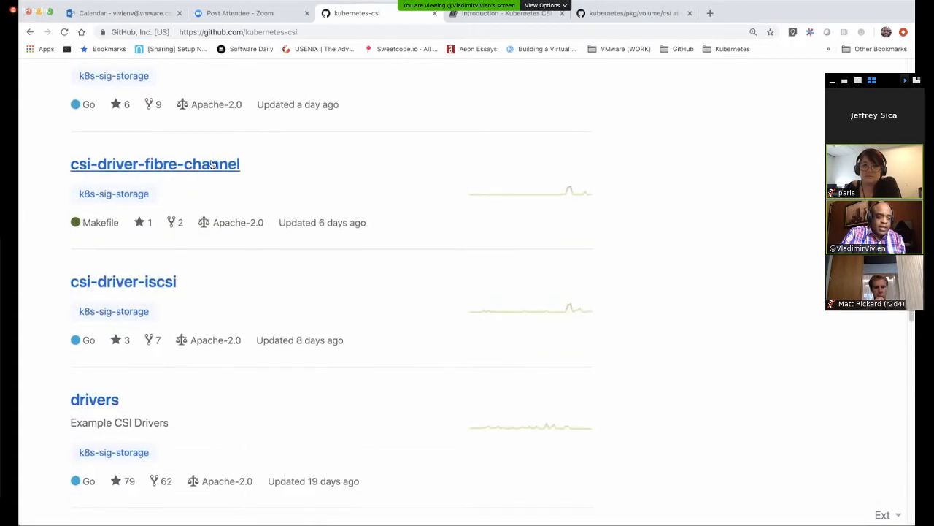
pyautogui.scroll(-3)
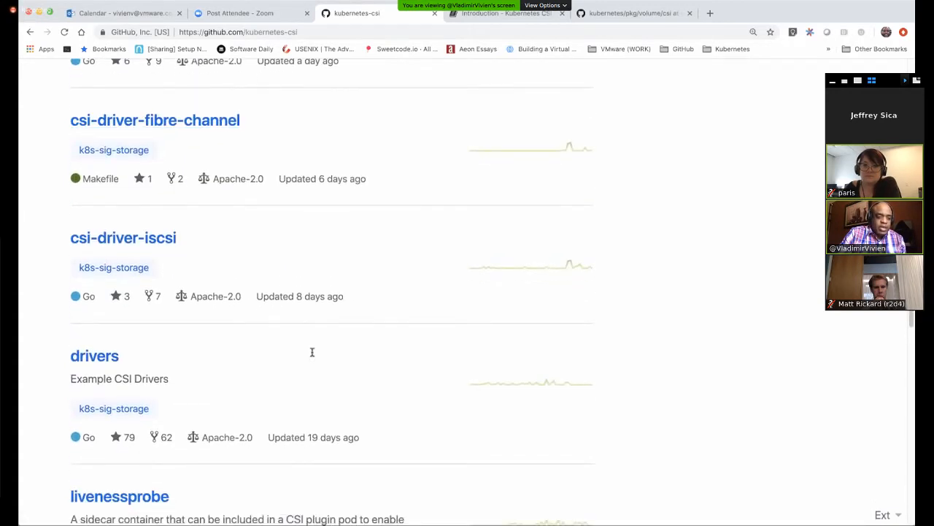
pyautogui.scroll(-3)
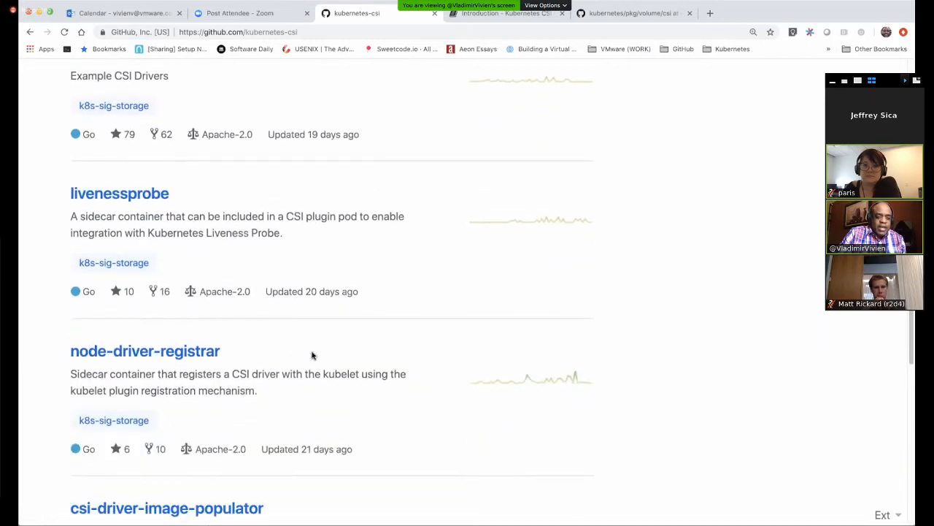
pyautogui.scroll(-3)
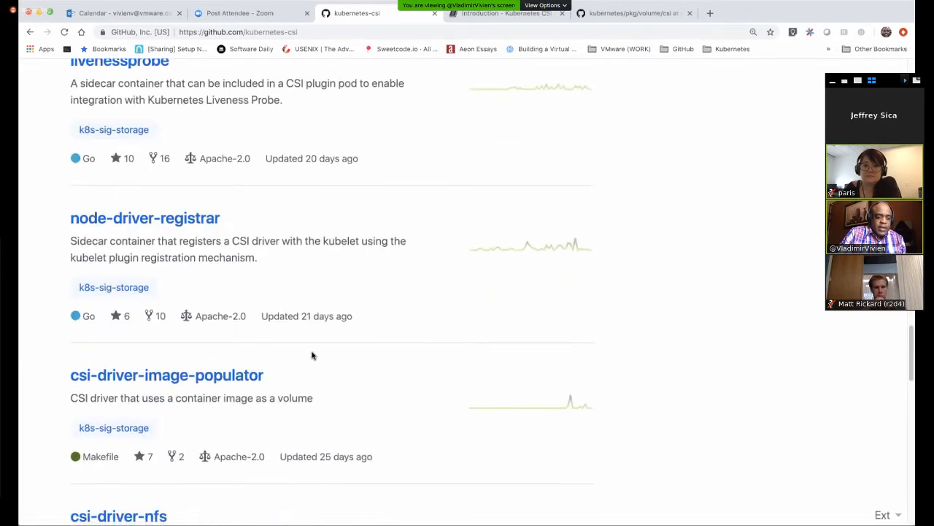
pyautogui.scroll(-3)
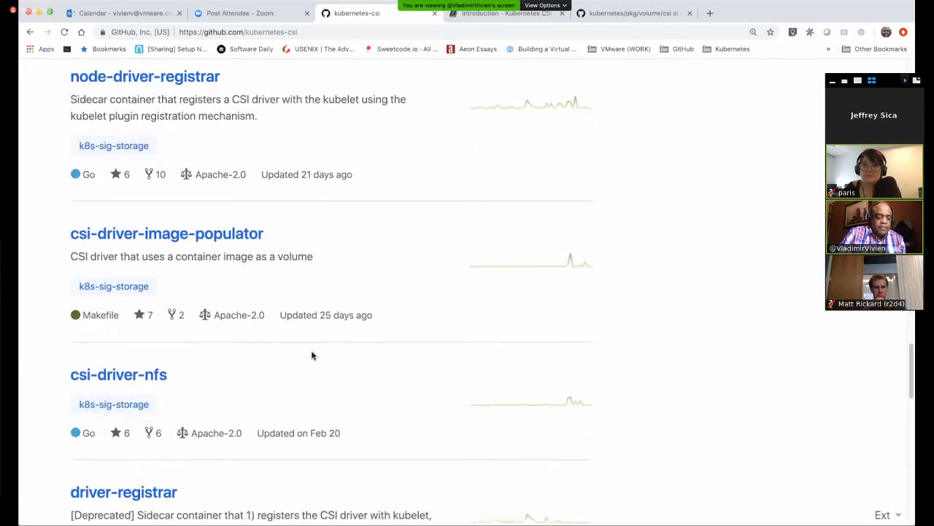
pyautogui.scroll(-3)
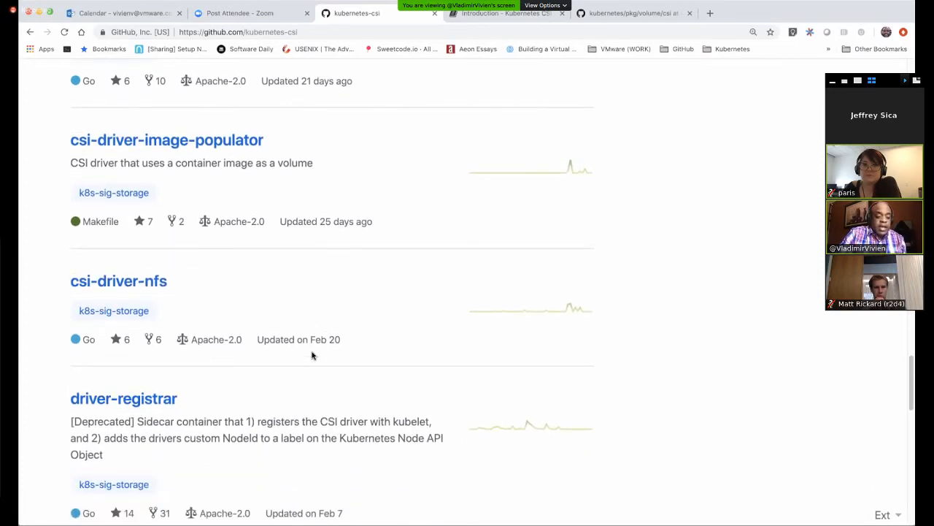
pyautogui.scroll(-3)
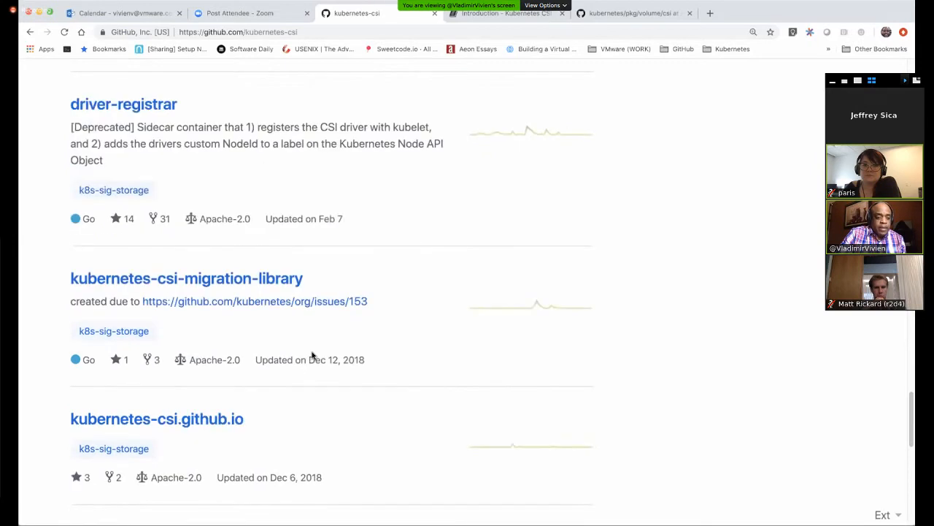
pyautogui.scroll(-3)
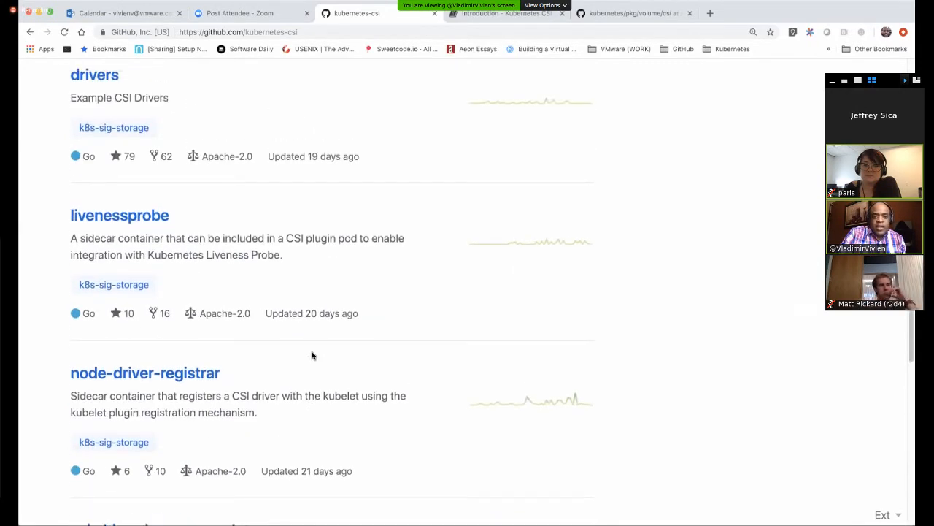
pyautogui.scroll(-3)
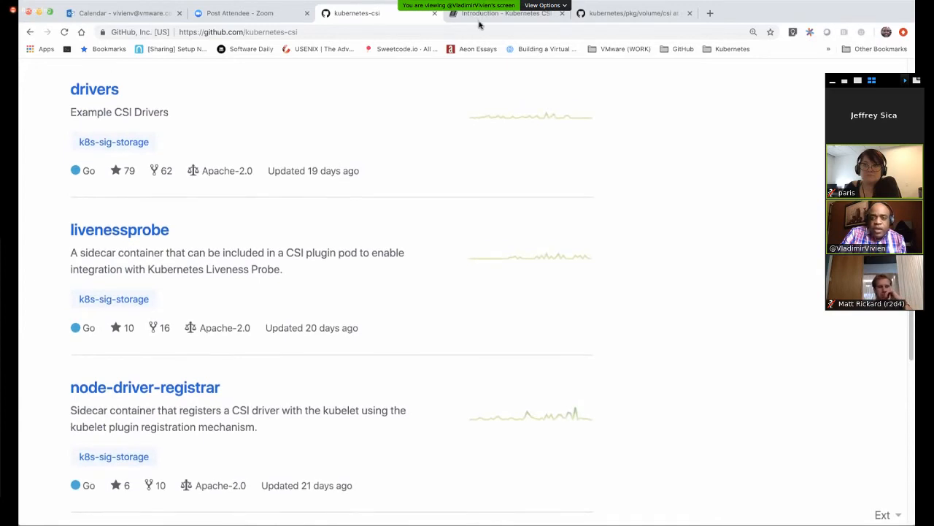
# - Switch to the Kubernetes CSI developer docs Introduction and begin reading its requirements
pyautogui.click(506, 13)
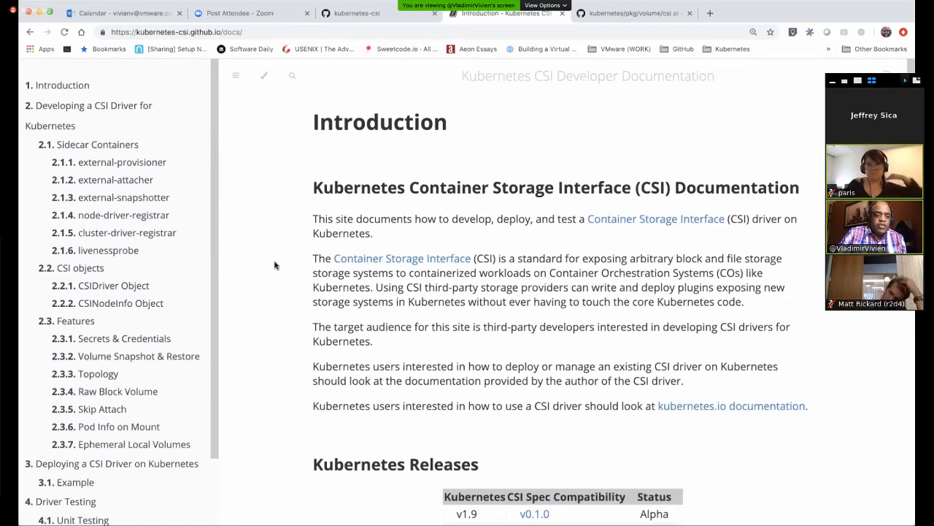
pyautogui.scroll(-3)
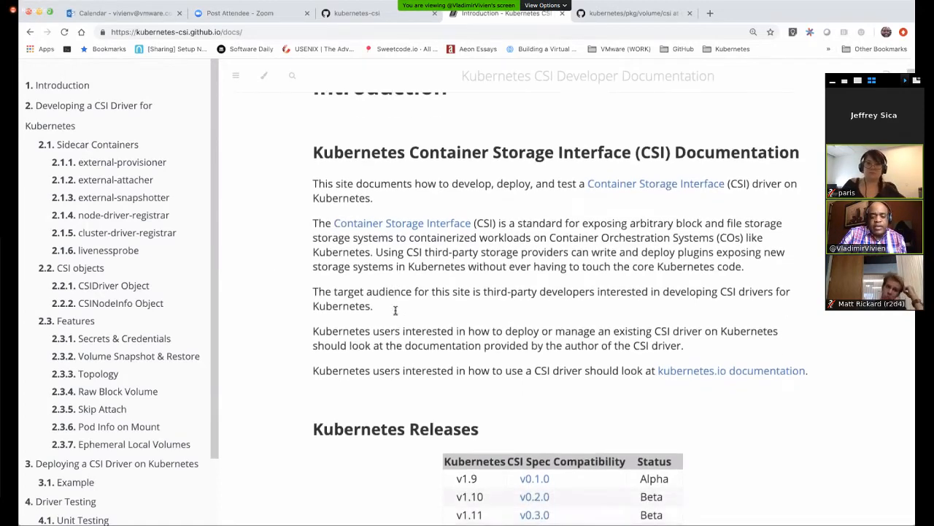
pyautogui.scroll(-3)
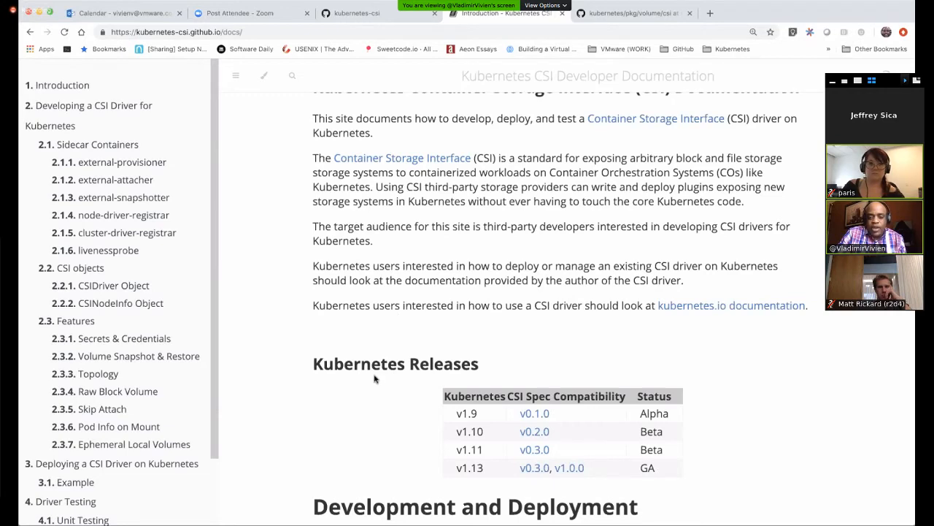
pyautogui.moveTo(306, 355)
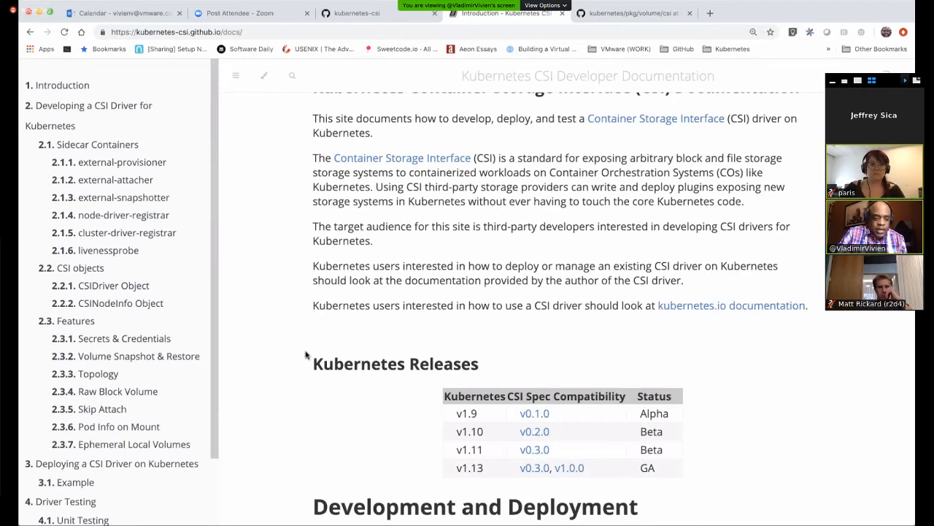
# - Read through Development and Deployment down to the Recommended Mechanism section
pyautogui.scroll(-3)
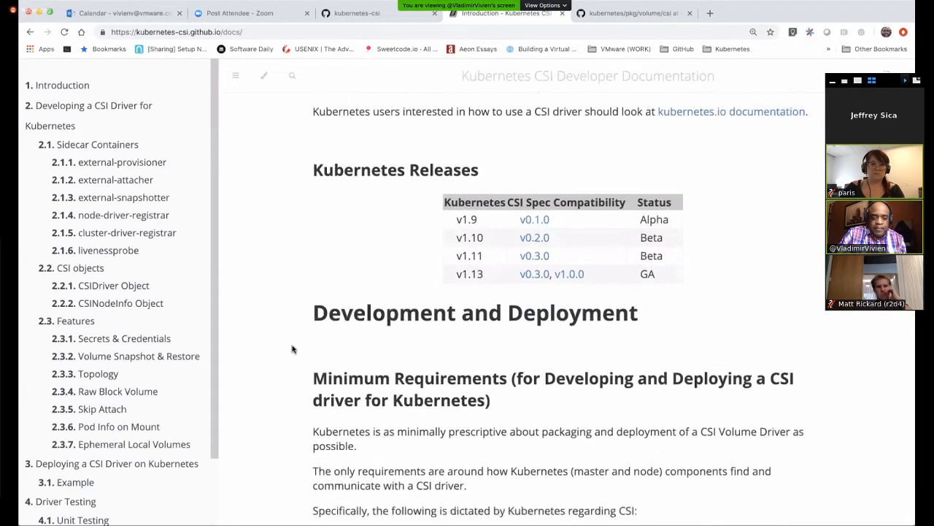
pyautogui.scroll(-3)
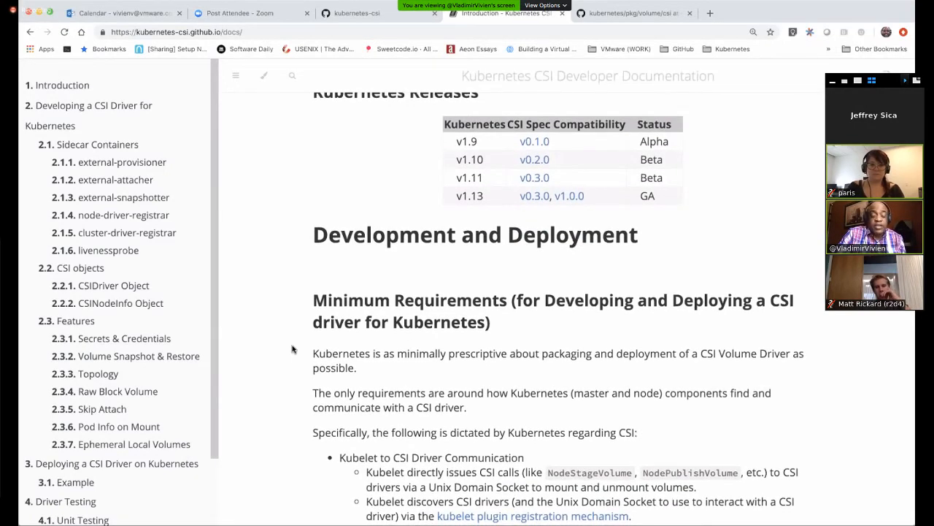
pyautogui.scroll(-3)
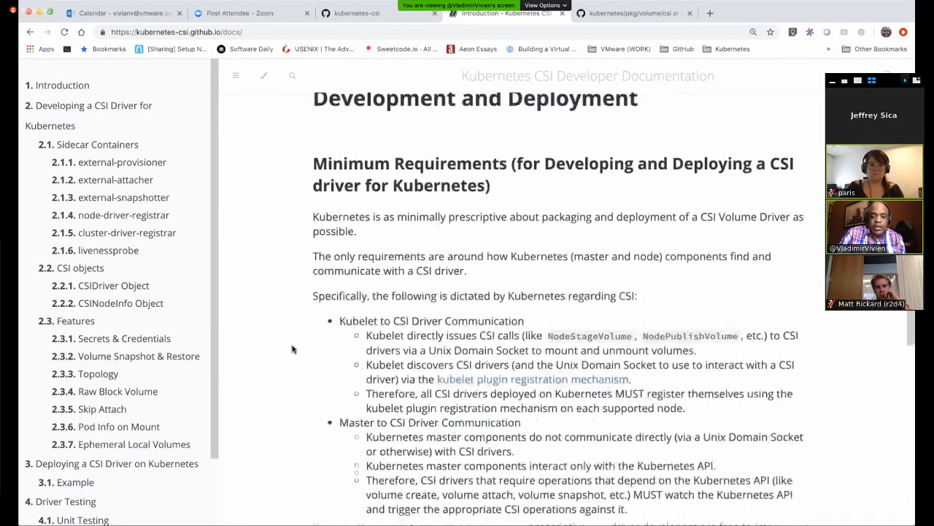
pyautogui.scroll(-3)
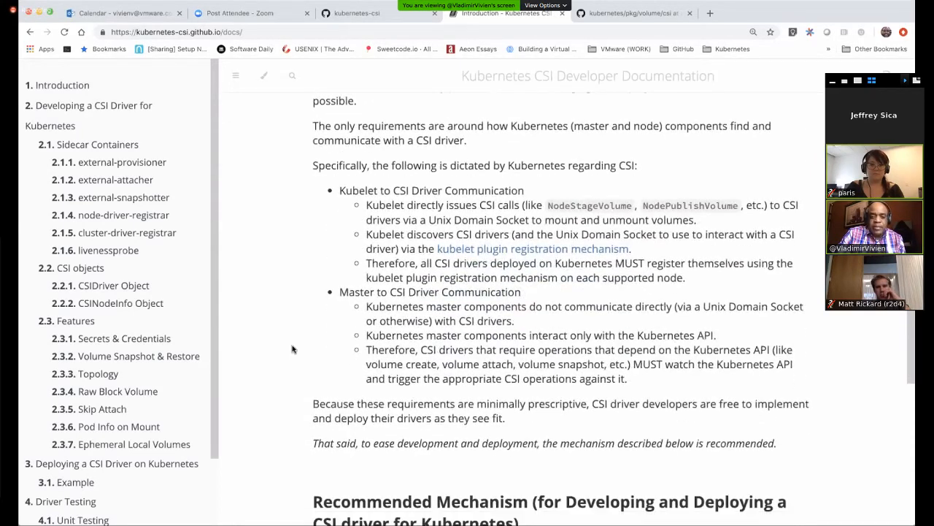
pyautogui.scroll(-3)
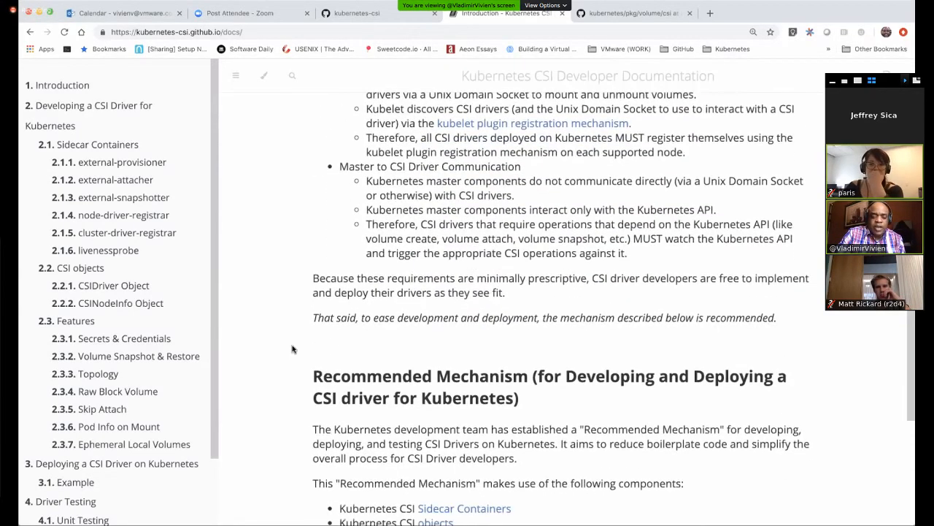
pyautogui.scroll(-3)
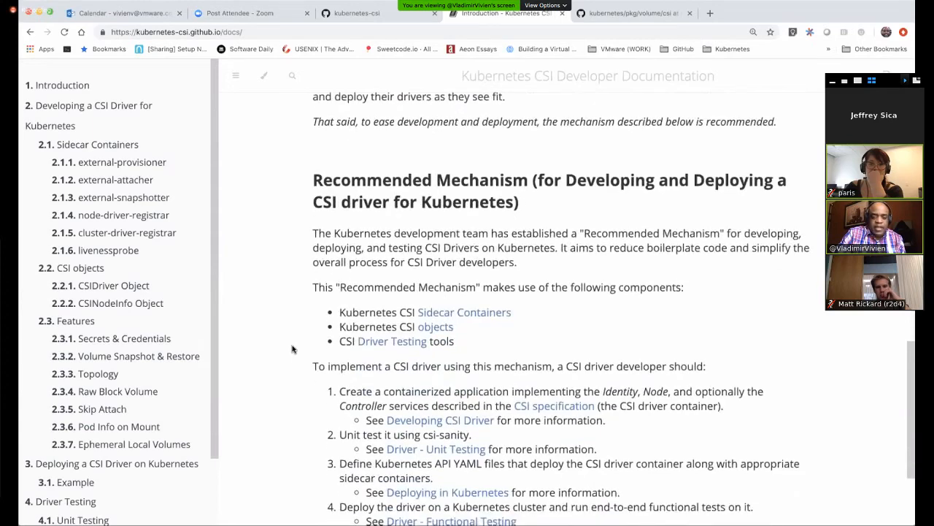
pyautogui.scroll(-3)
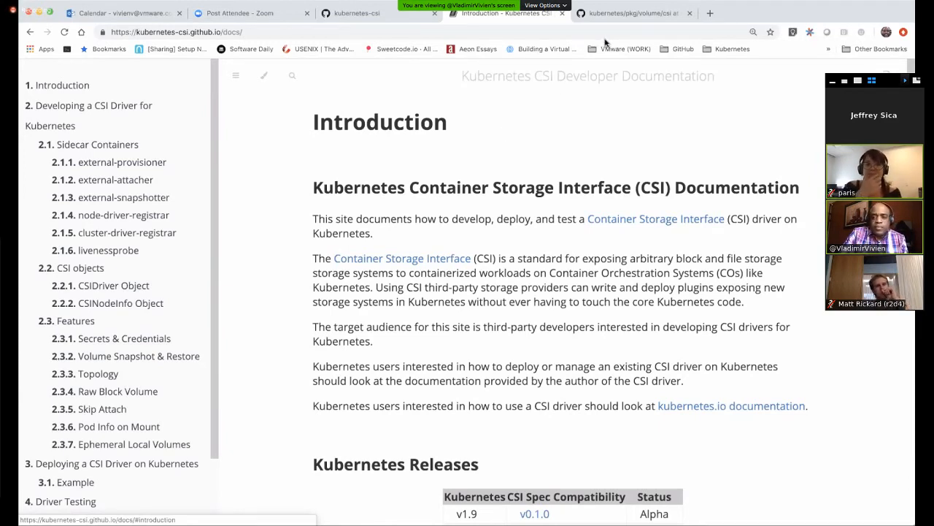
# - Return to the kubernetes-csi organization page at the top, showing external-snapshotter and external-attacher
pyautogui.click(631, 13)
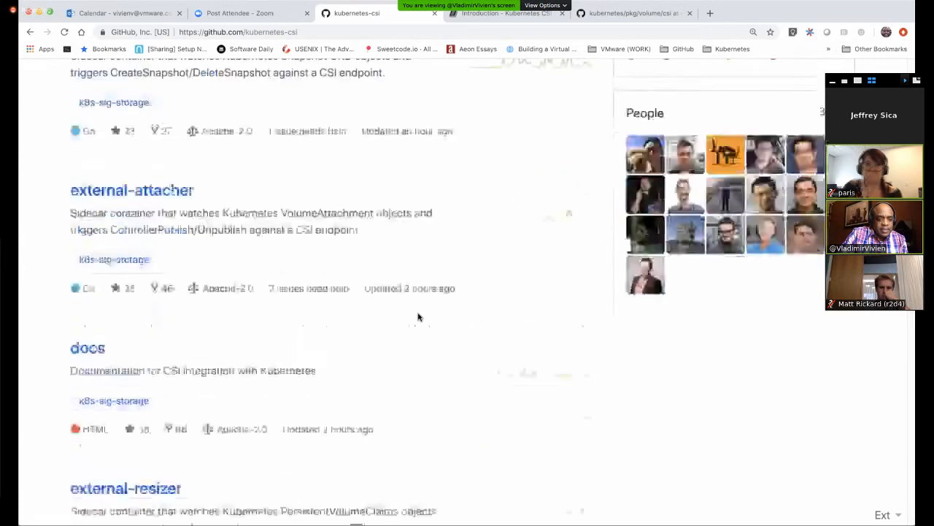
pyautogui.scroll(3)
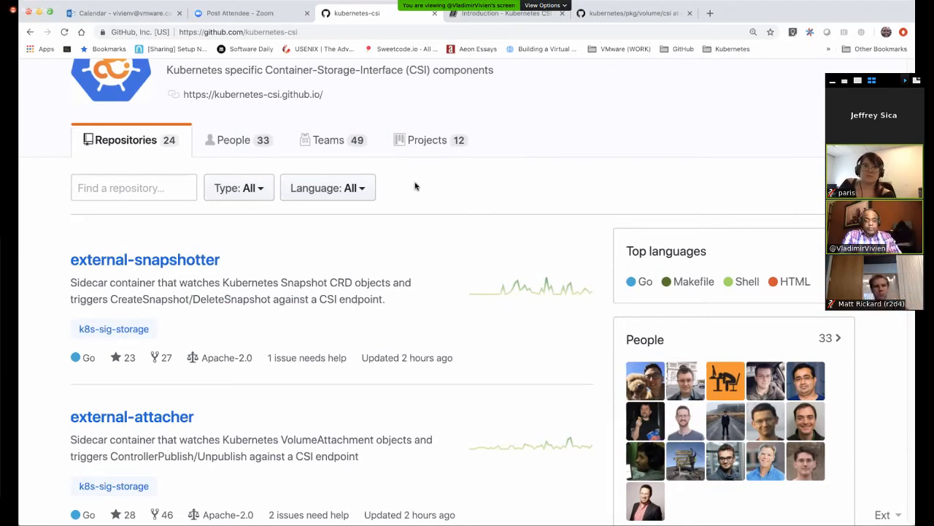
pyautogui.moveTo(283, 246)
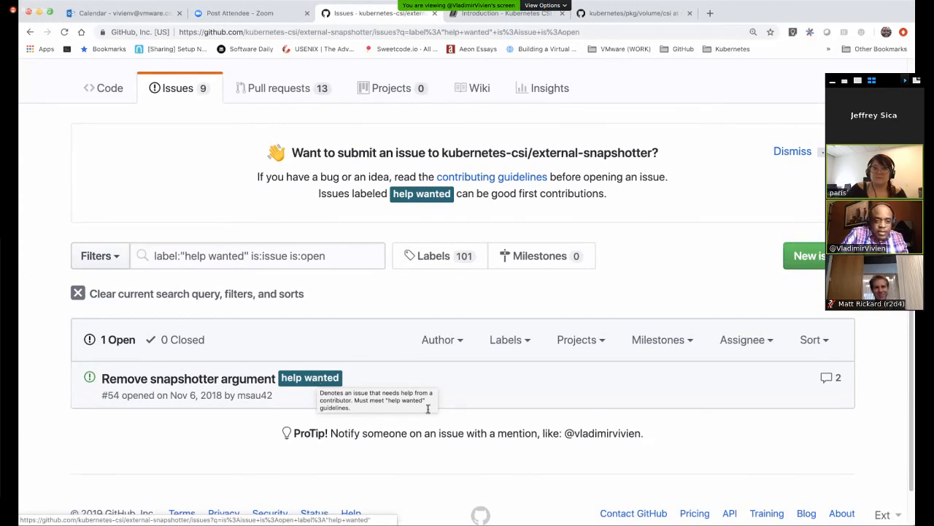
pyautogui.moveTo(498, 420)
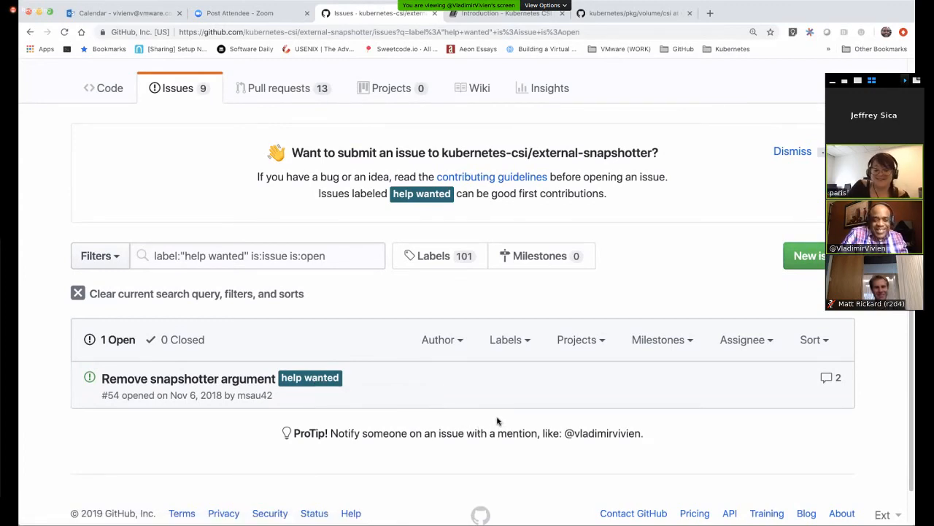
pyautogui.moveTo(481, 404)
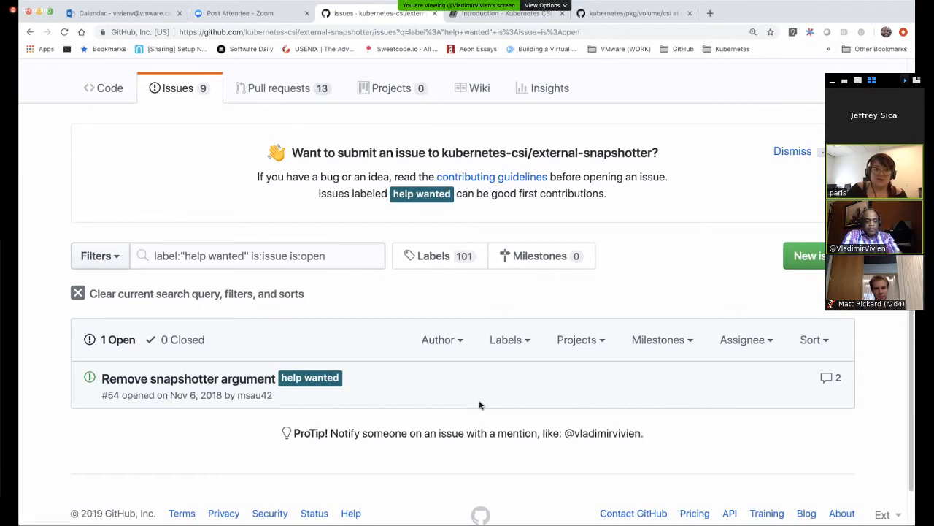
pyautogui.moveTo(460, 374)
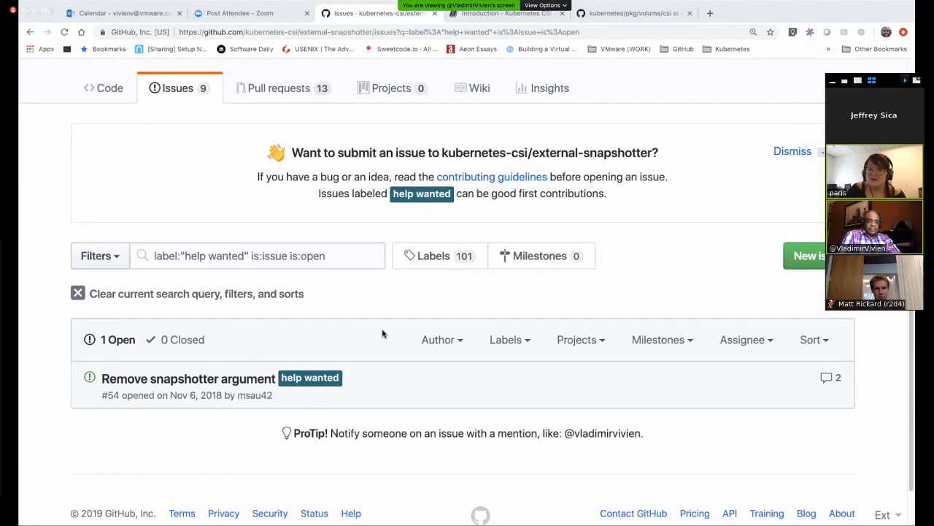
pyautogui.moveTo(522, 67)
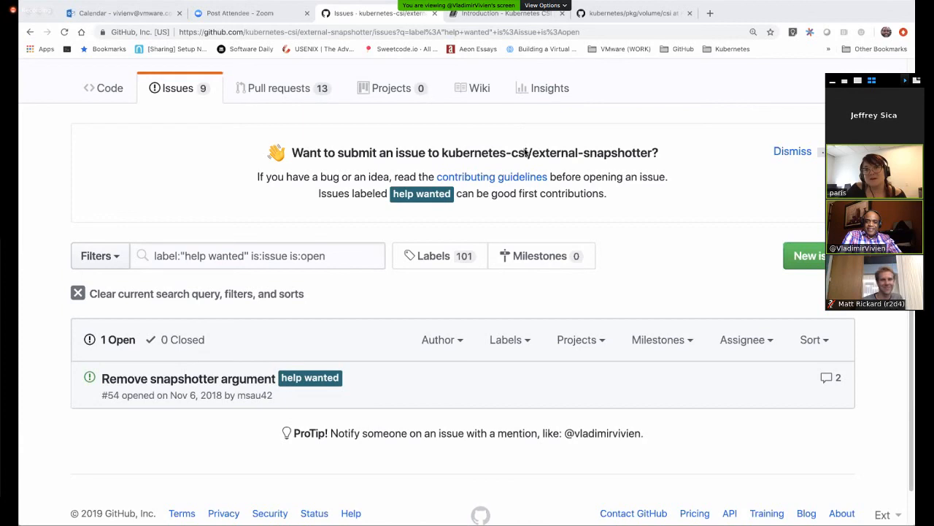
pyautogui.moveTo(523, 139)
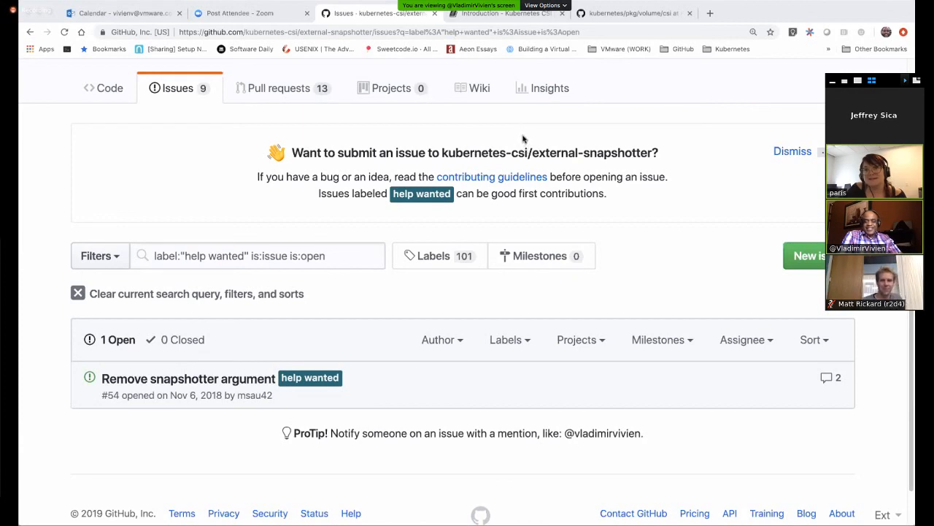